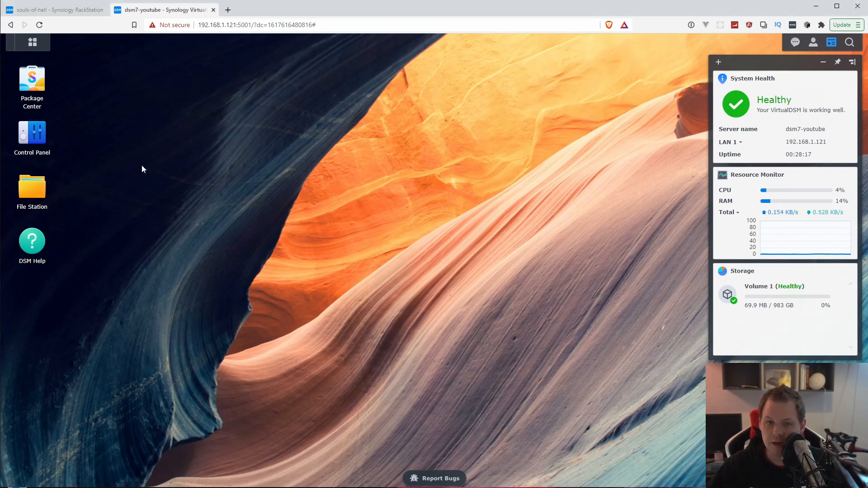
- Reach Control Panel's User & Group user list after glancing at the Advanced password settings
double_click(32, 132)
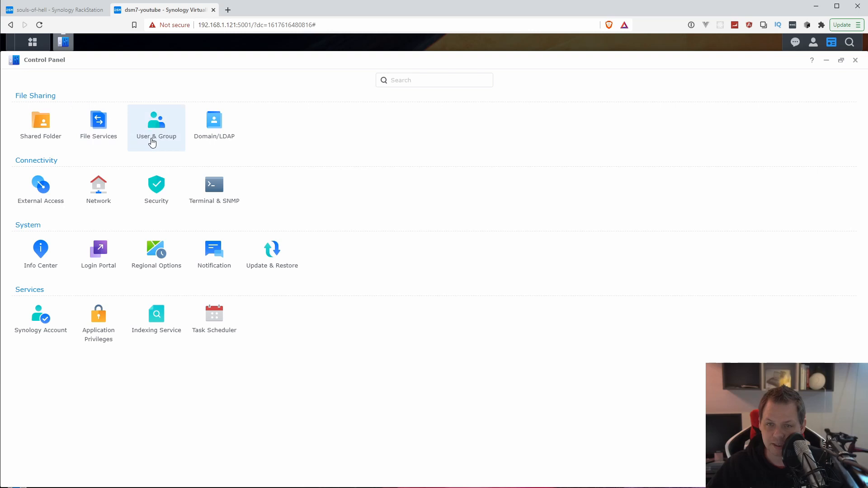
left_click(155, 124)
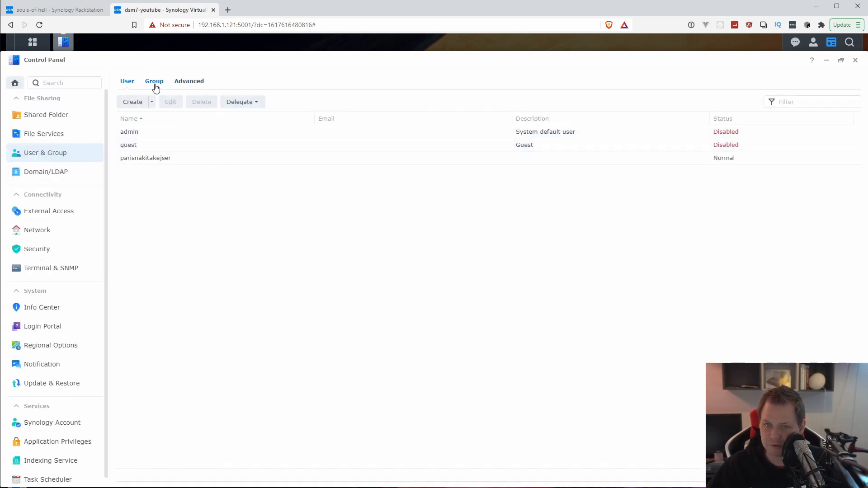
left_click(188, 81)
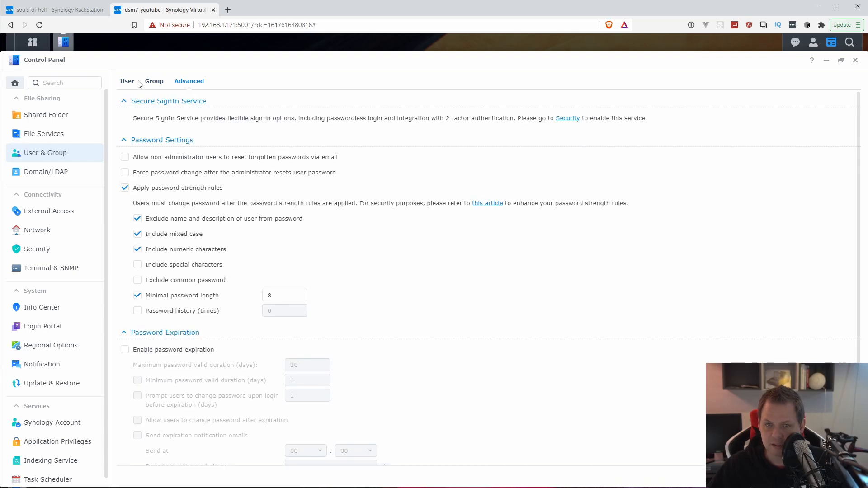
left_click(127, 82)
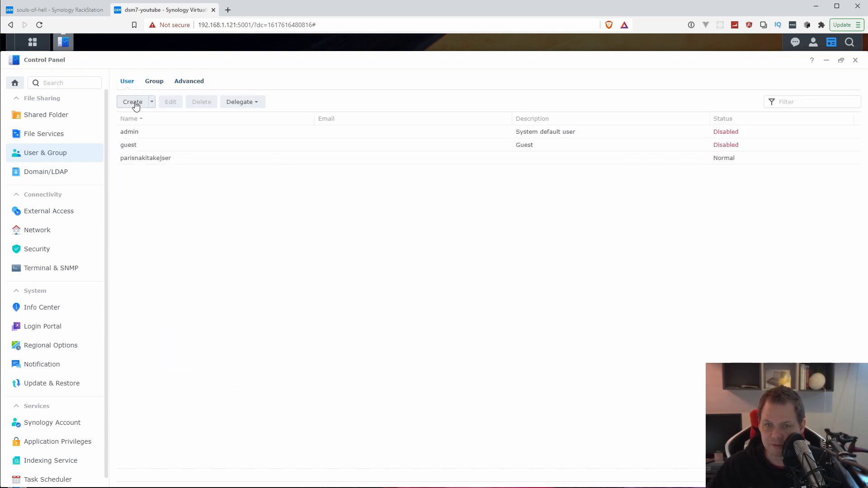
- Fill the new-user wizard with name testuser, description 'only for test' and a password, then continue
left_click(132, 101)
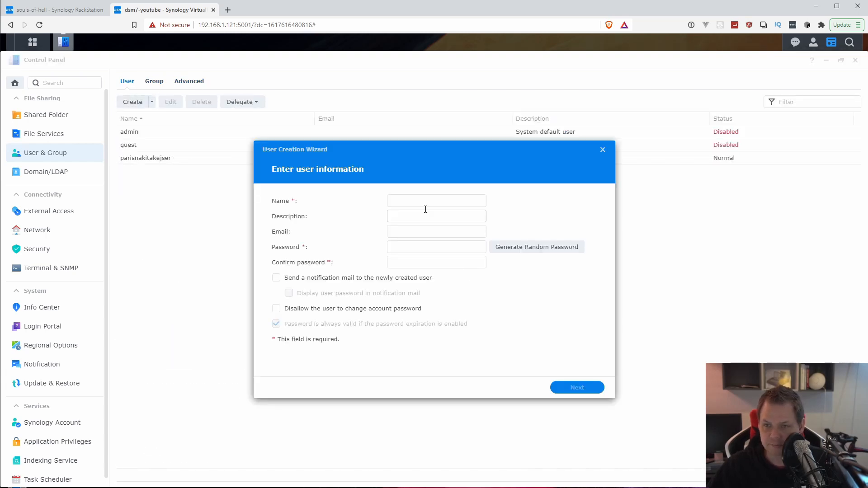
type("testuser")
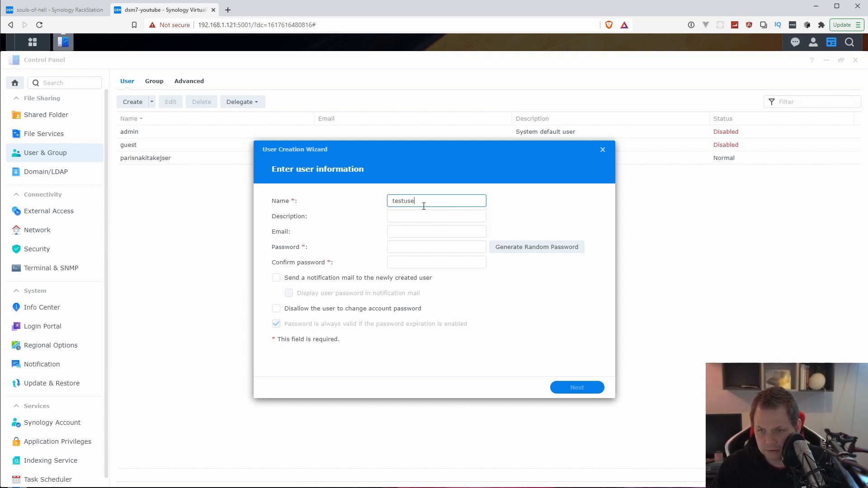
type("only for test")
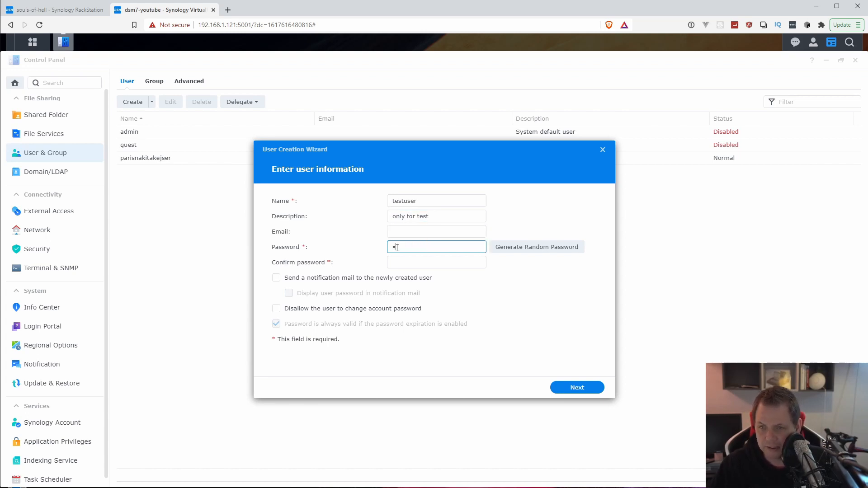
type("••")
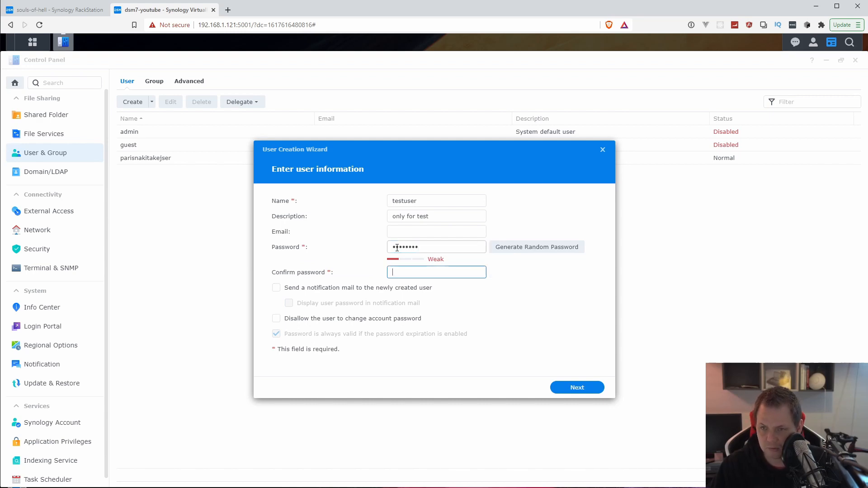
type("••••")
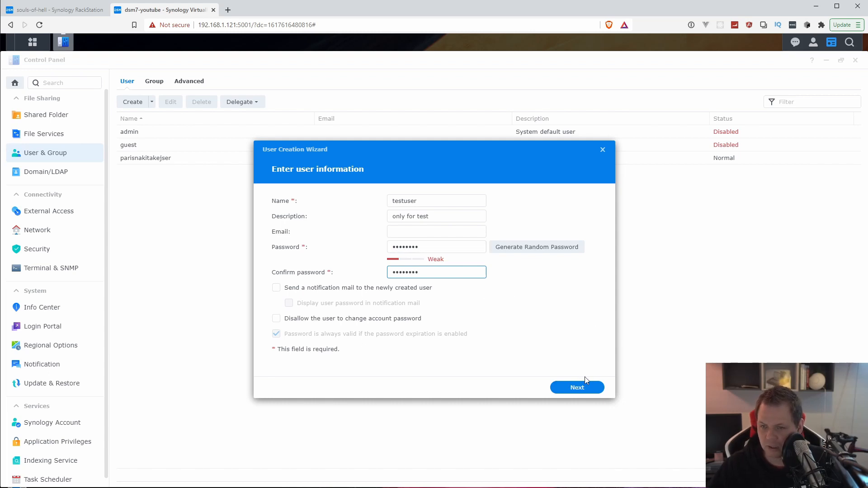
left_click(577, 387)
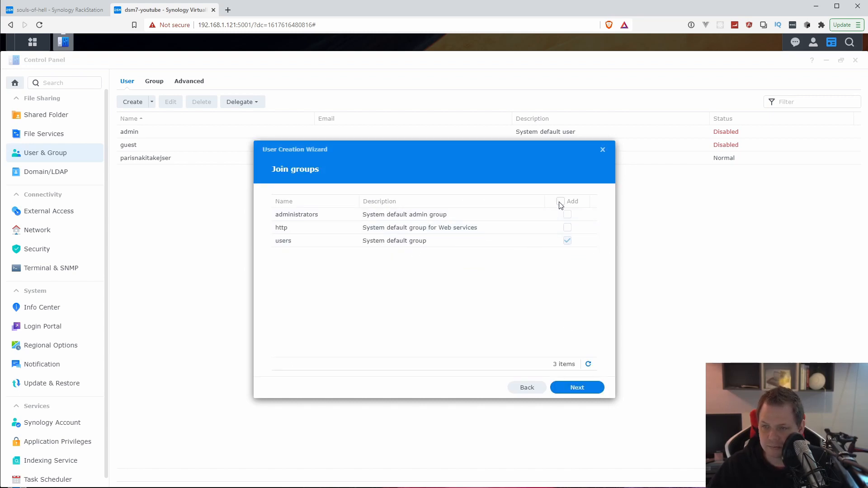
- Keep default groups, folder permissions, quota, app permissions and speed limit, and save testuser
left_click(561, 201)
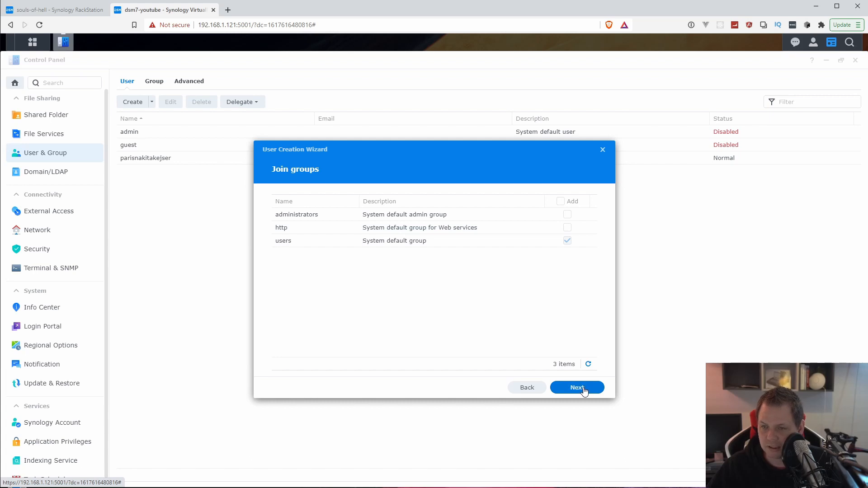
left_click(577, 387)
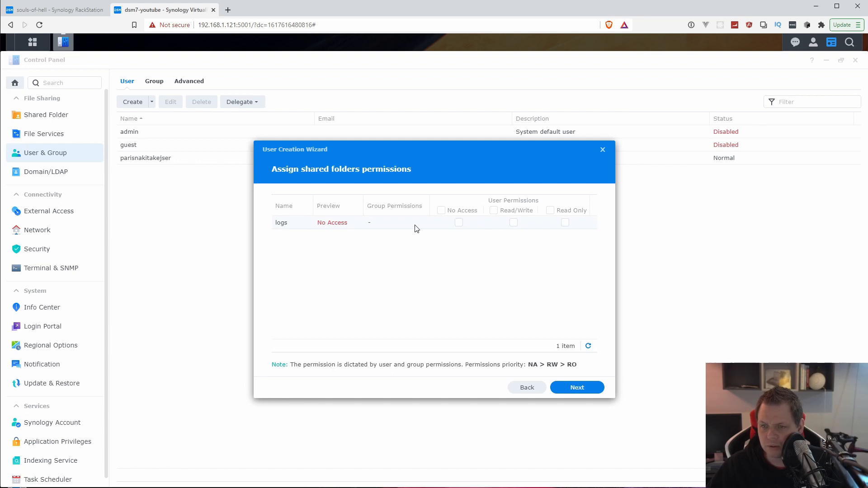
mouse_move(571, 391)
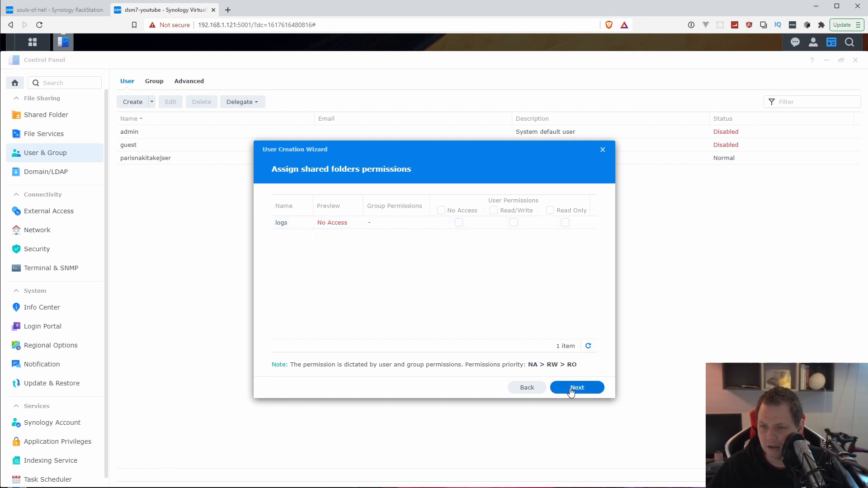
left_click(577, 387)
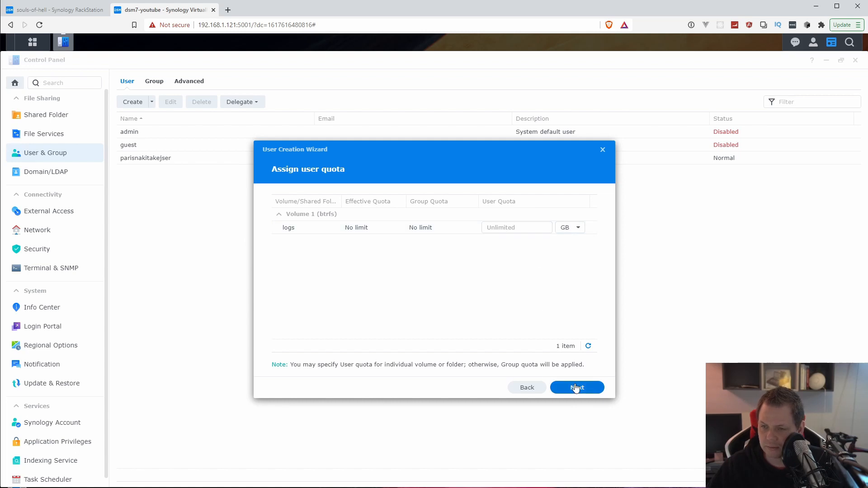
left_click(577, 387)
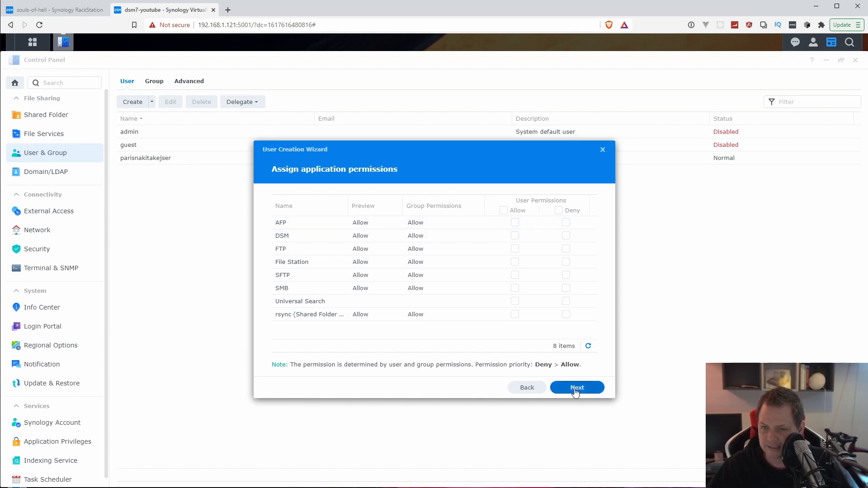
left_click(577, 387)
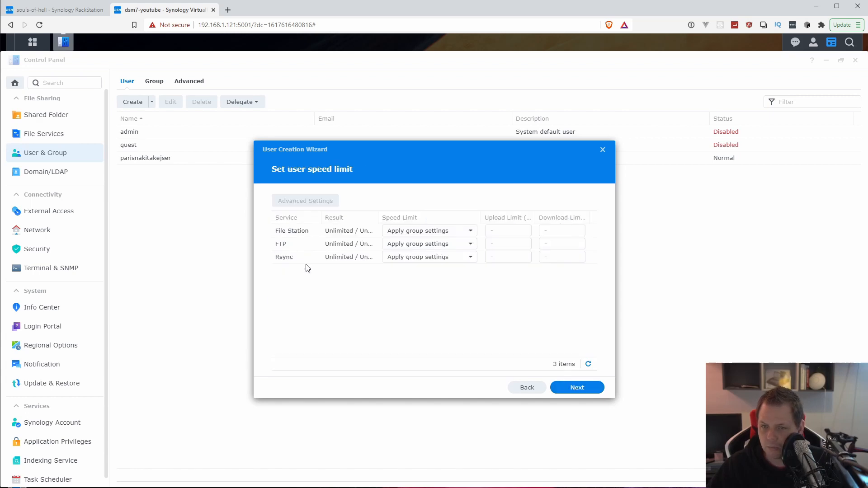
mouse_move(443, 294)
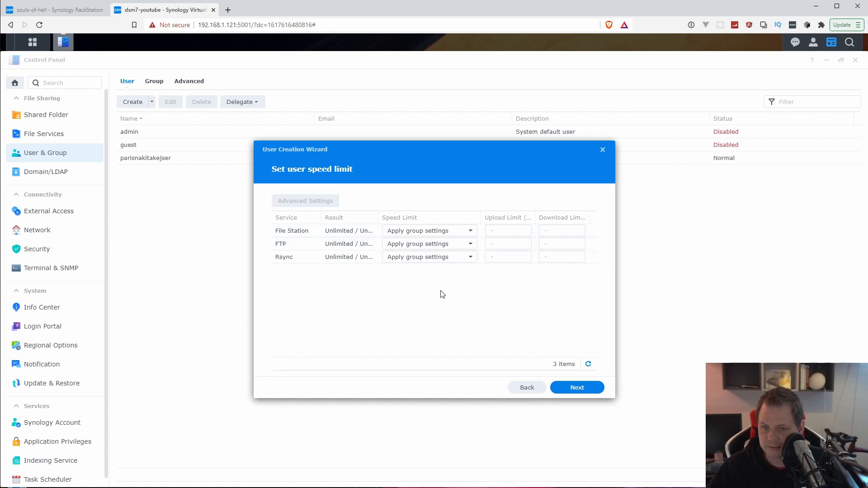
left_click(578, 387)
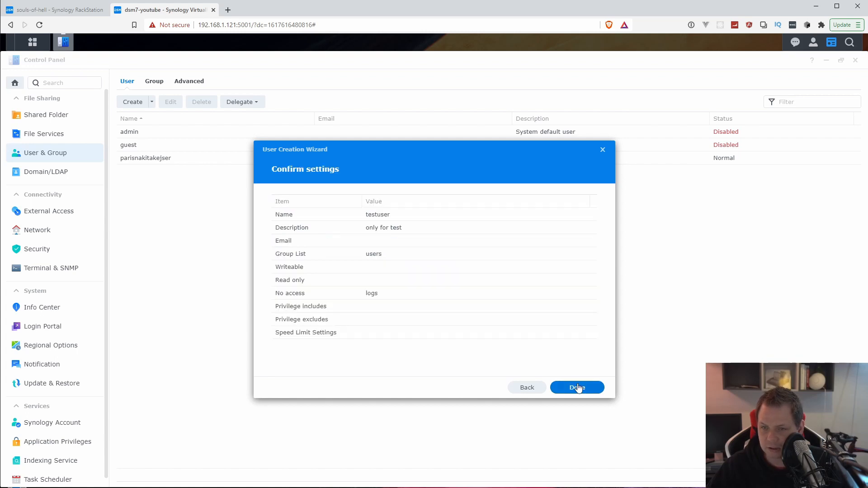
left_click(577, 388)
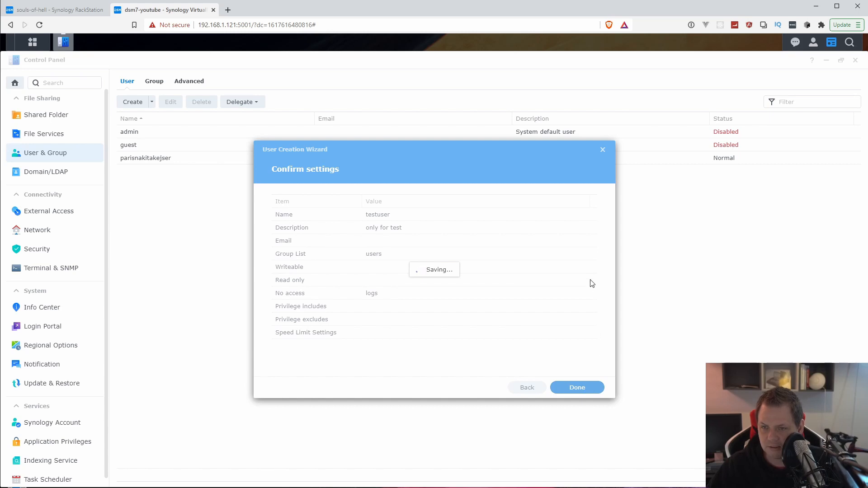
left_click(577, 387)
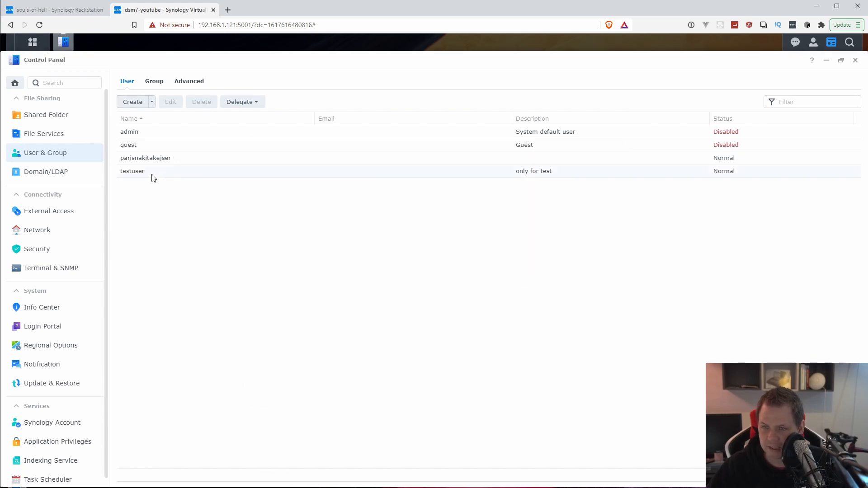
- From the Group list, start a group named testgroup with description 'only for test'
left_click(132, 171)
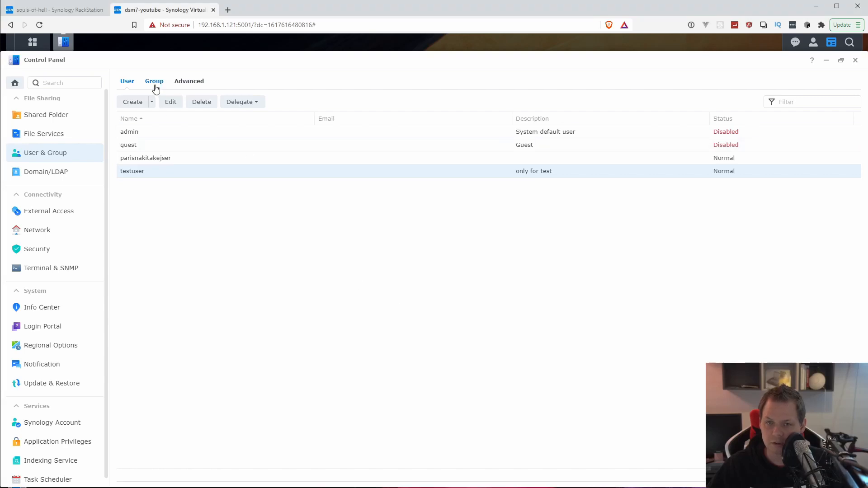
left_click(154, 82)
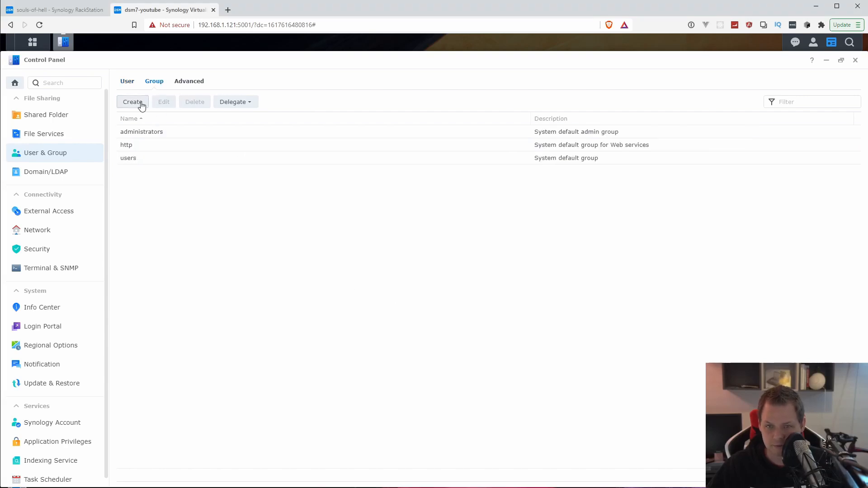
left_click(132, 101)
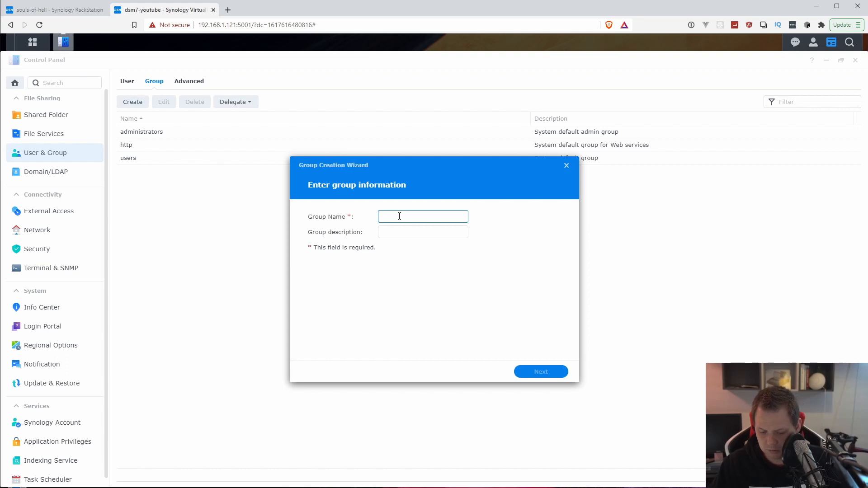
type("testgroup")
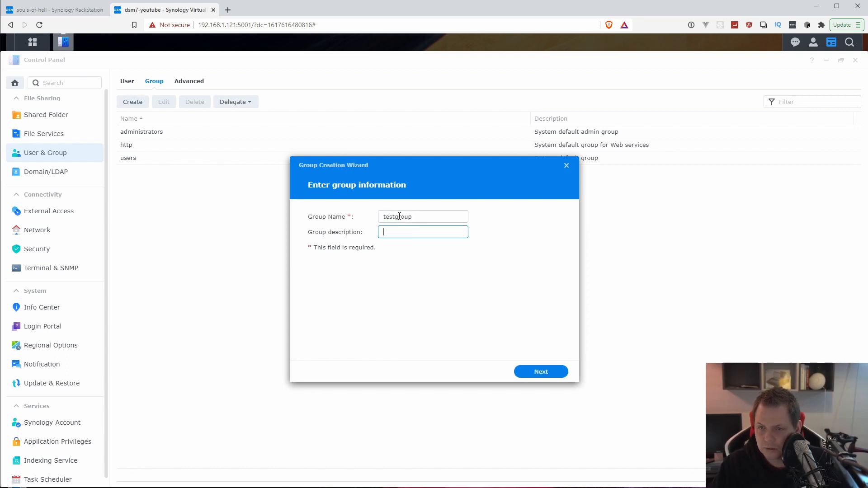
type("only for test")
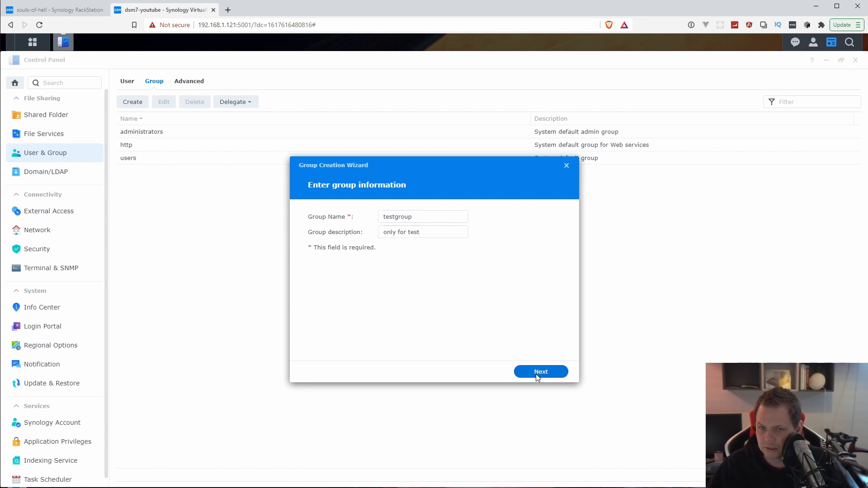
- Add testuser as member, keep default permissions, quota, apps and speed limit, and finish testgroup
left_click(541, 371)
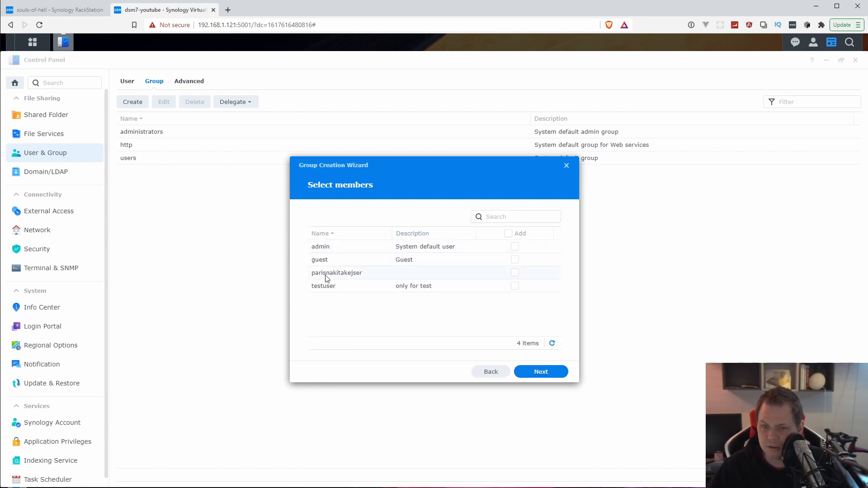
mouse_move(517, 291)
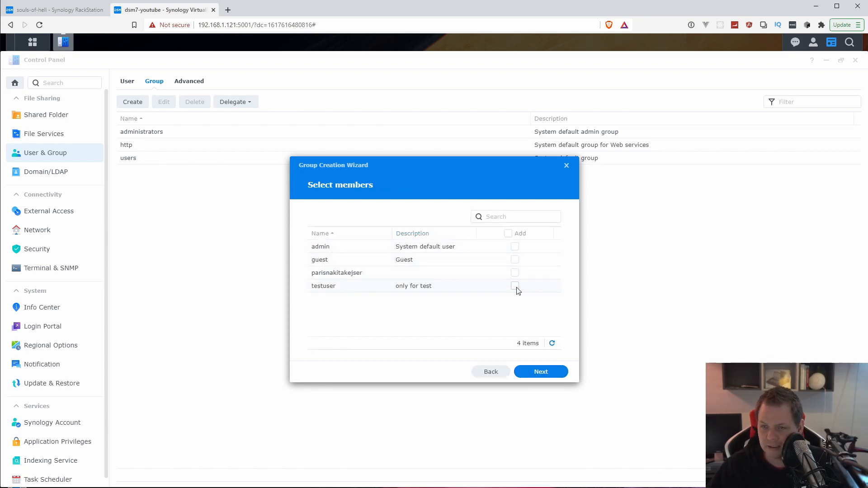
left_click(514, 286)
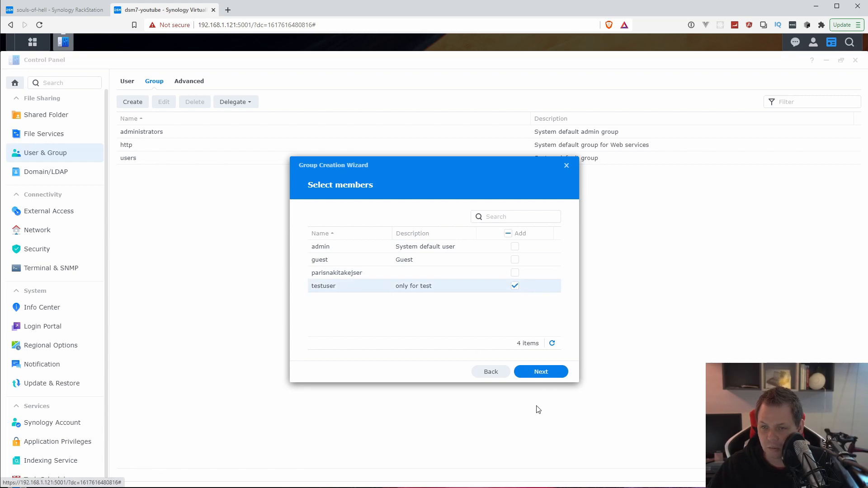
left_click(541, 371)
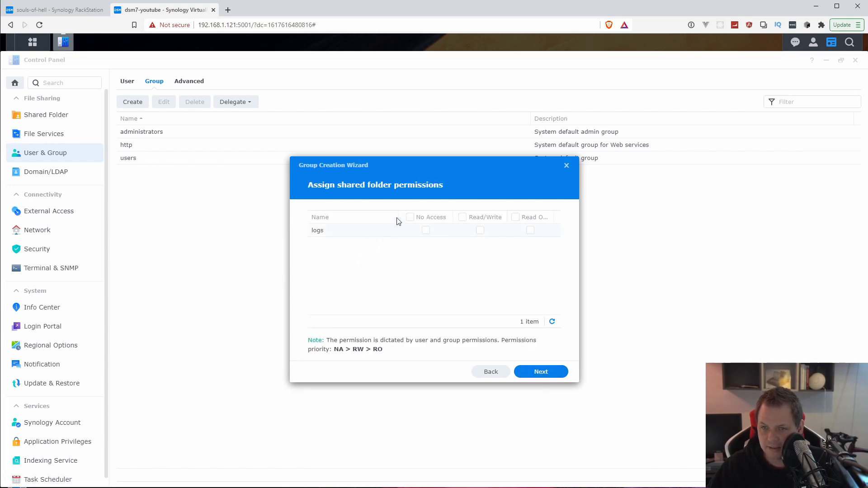
left_click(541, 371)
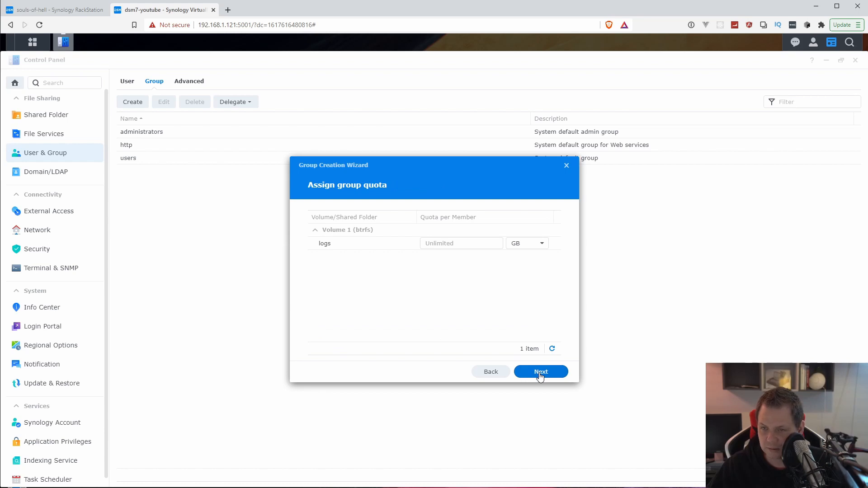
left_click(541, 371)
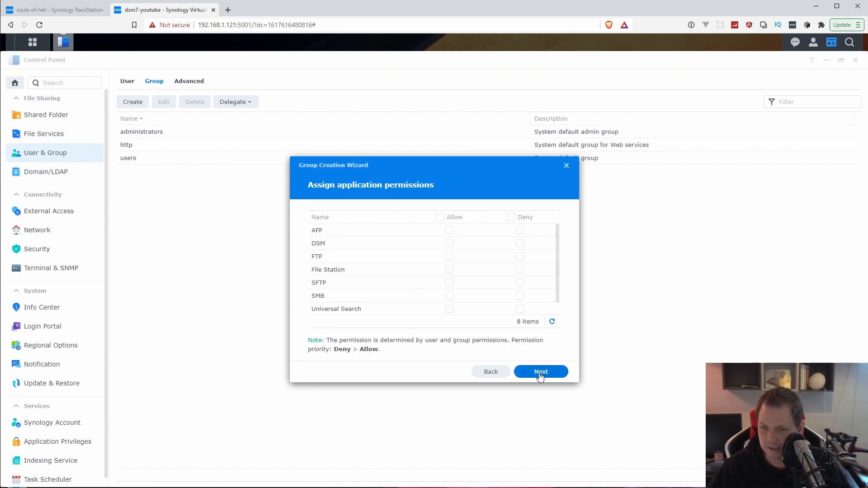
left_click(541, 371)
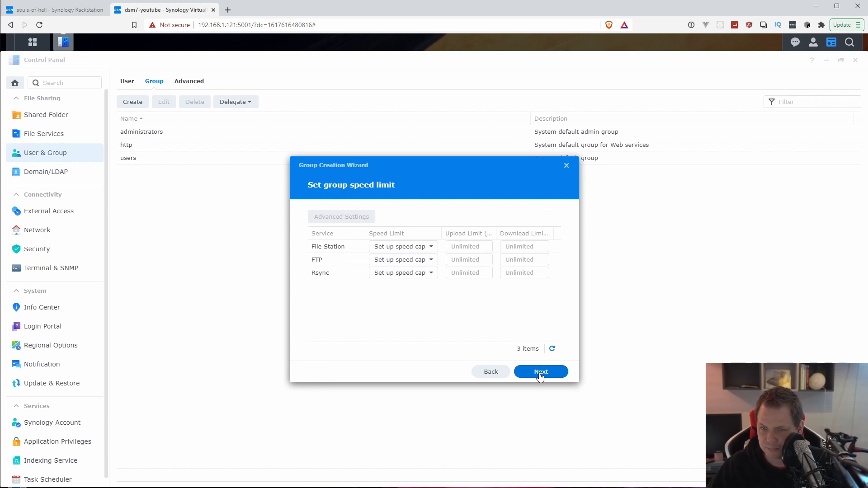
left_click(541, 371)
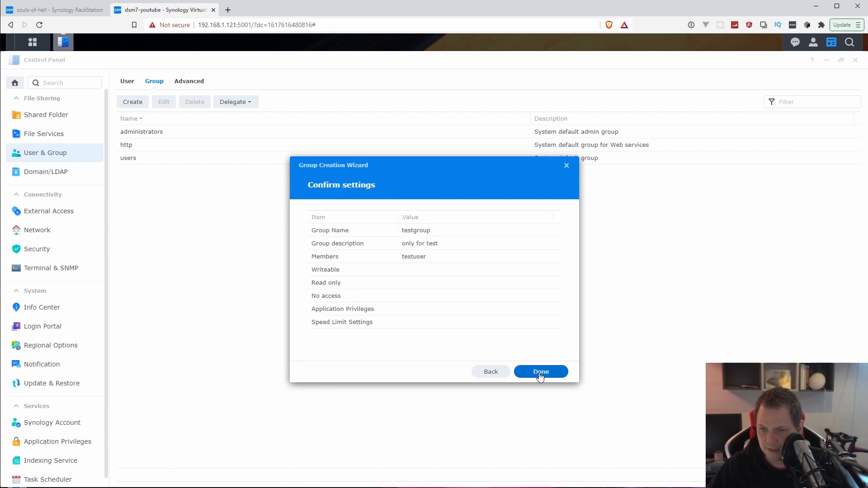
left_click(541, 372)
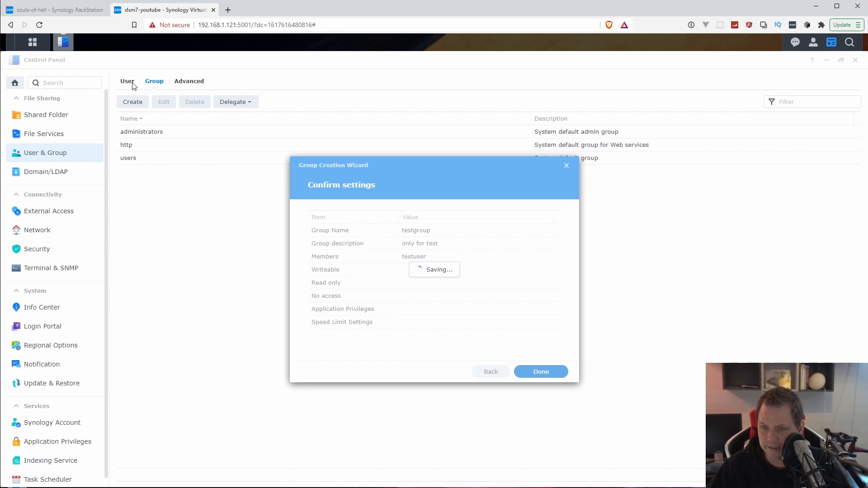
- Check testuser's User Groups shows testgroup ticked, then leave the dialog unchanged
left_click(541, 372)
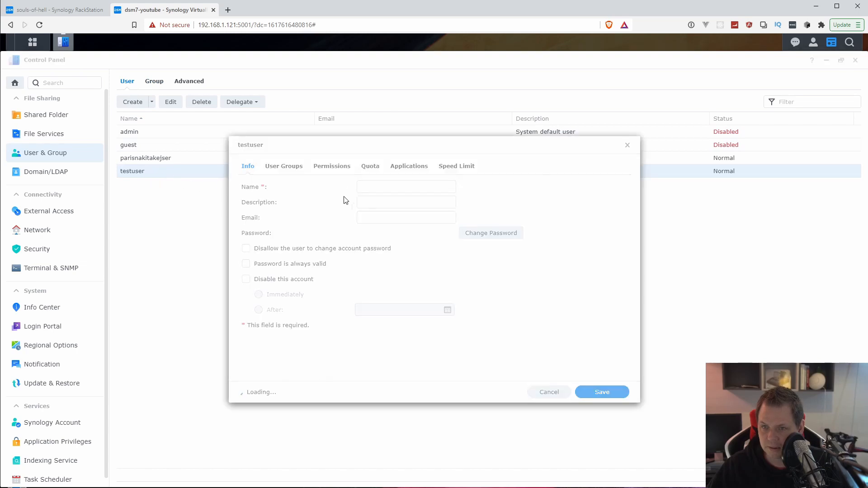
left_click(284, 166)
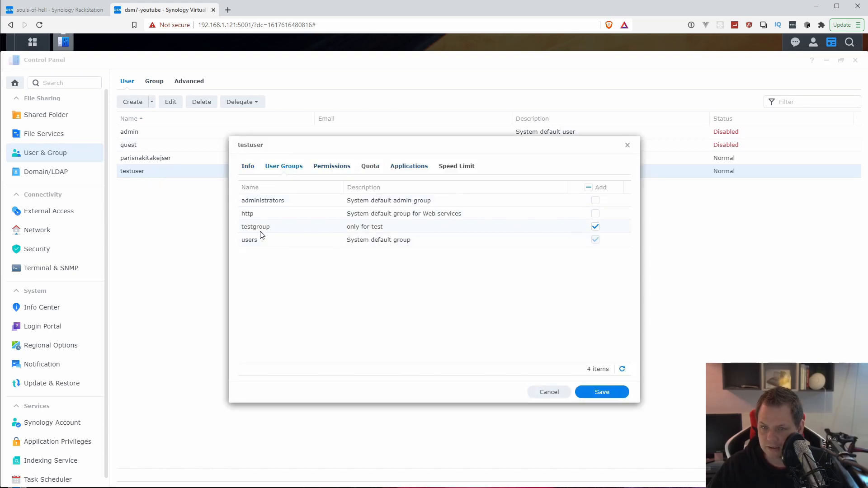
mouse_move(326, 231)
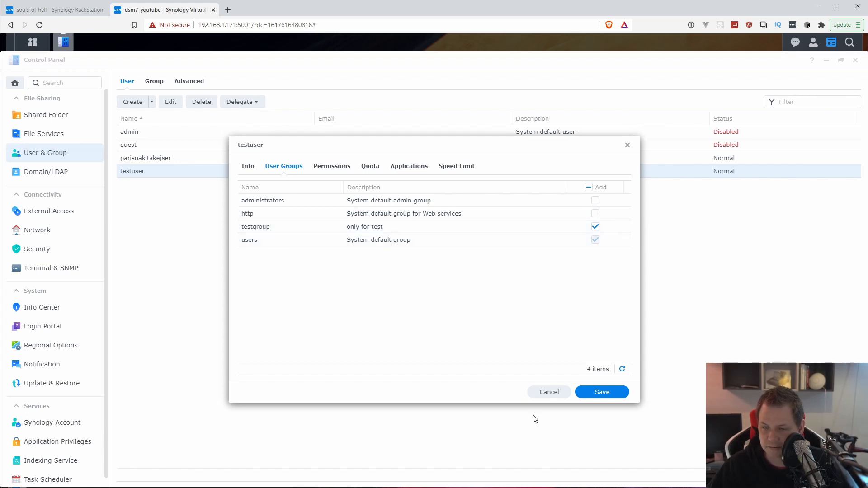
left_click(603, 392)
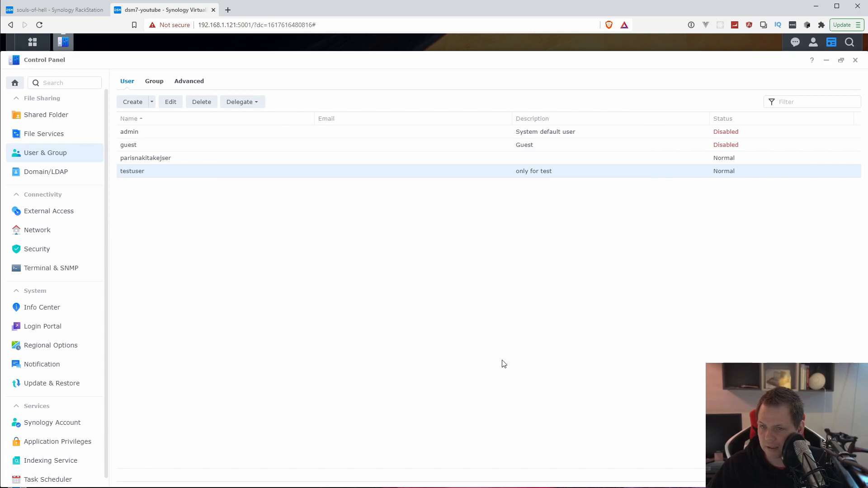
mouse_move(21, 446)
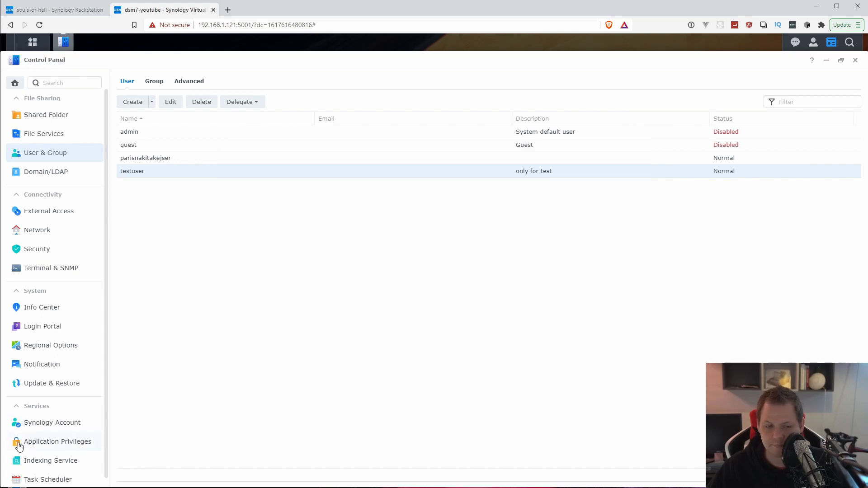
mouse_move(496, 321)
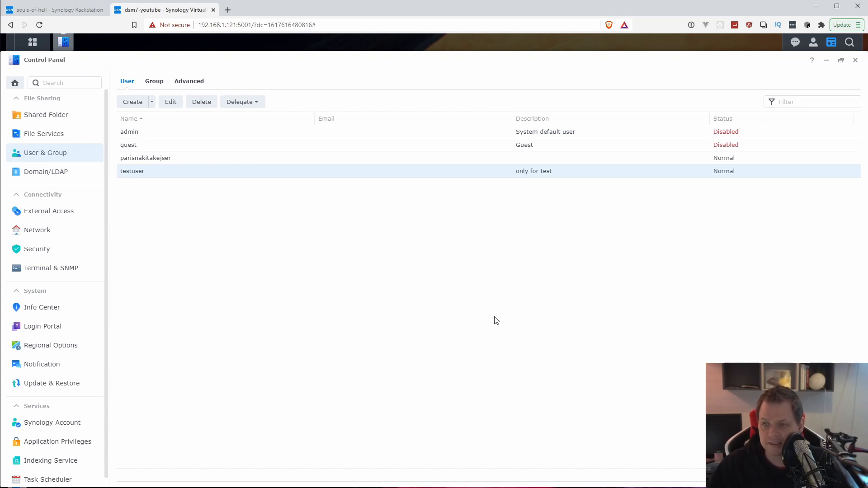
mouse_move(311, 206)
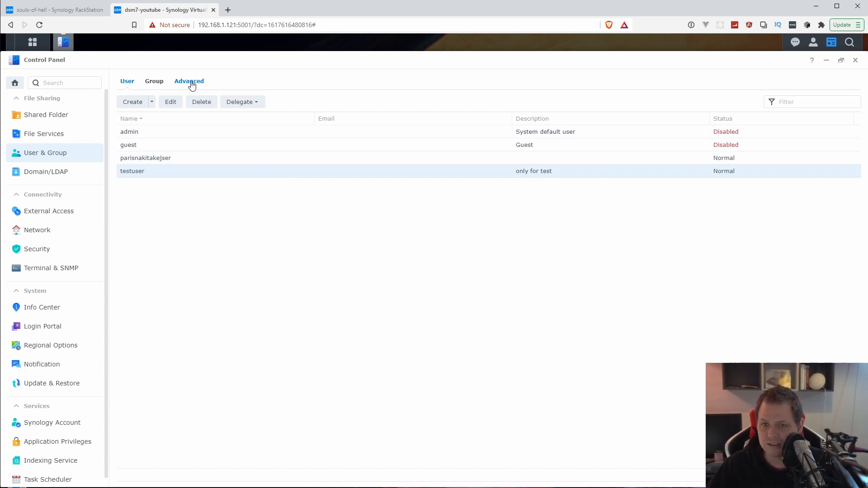
- Under Advanced > User Home, tick Enable user home service and Enable Recycle Bin
left_click(188, 82)
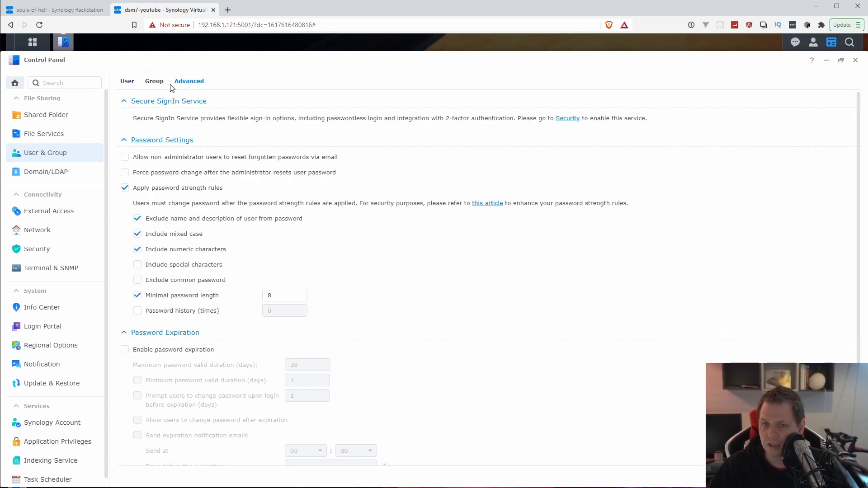
scroll("down", 3)
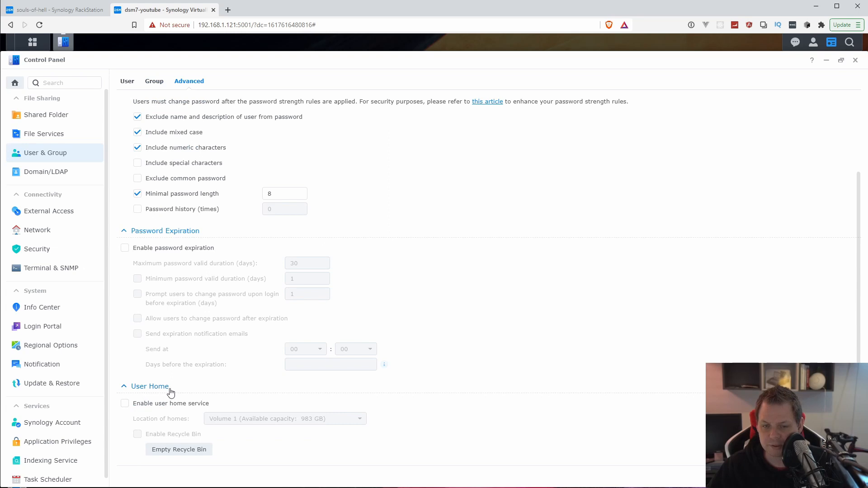
left_click(124, 403)
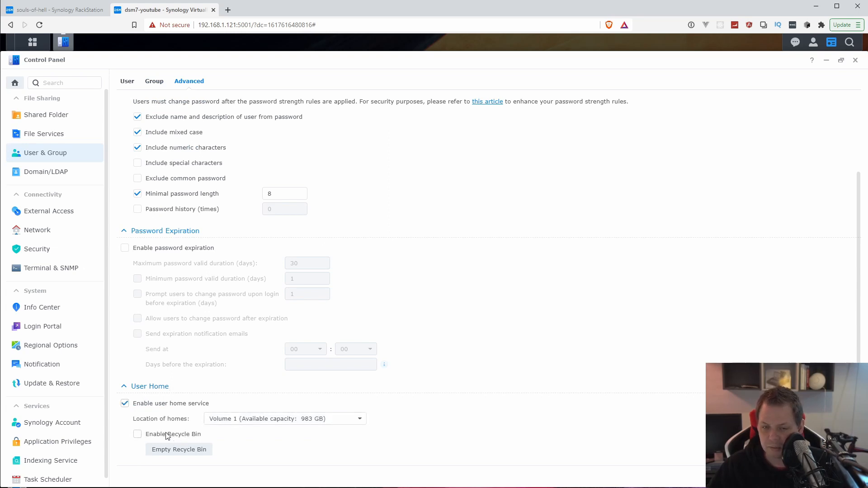
left_click(137, 434)
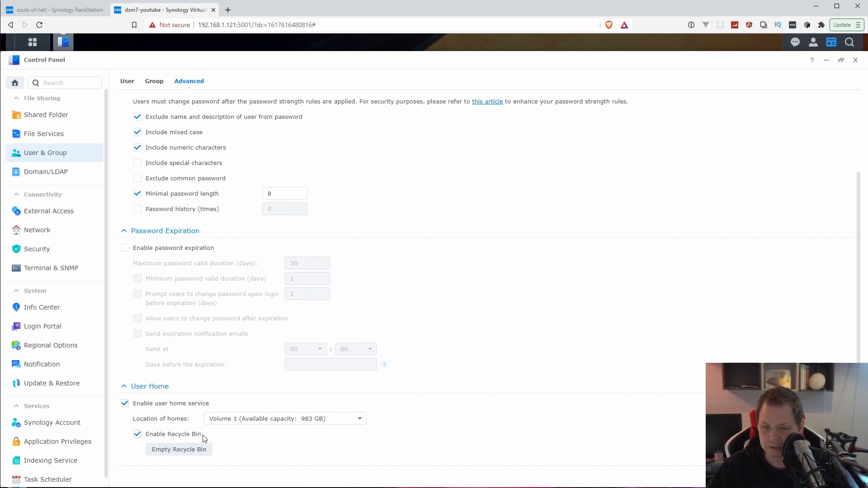
mouse_move(194, 439)
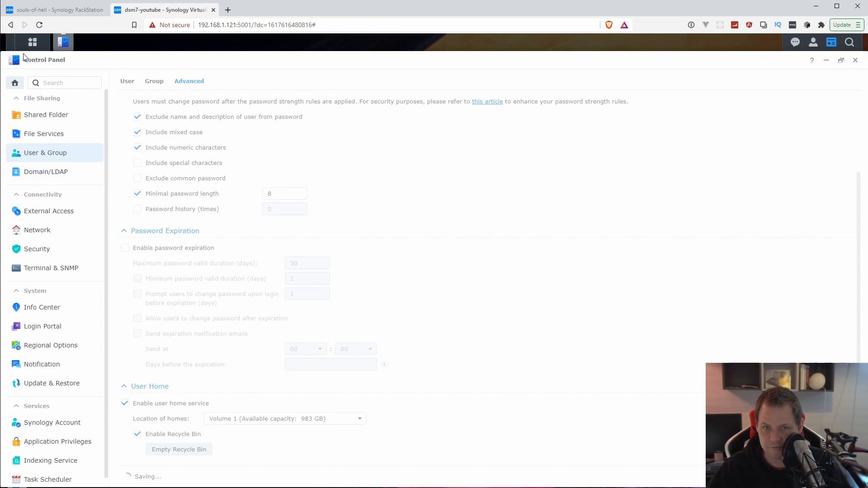
- Browse home, homes and logs in File Station, close it and Control Panel, then reopen home
left_click(856, 60)
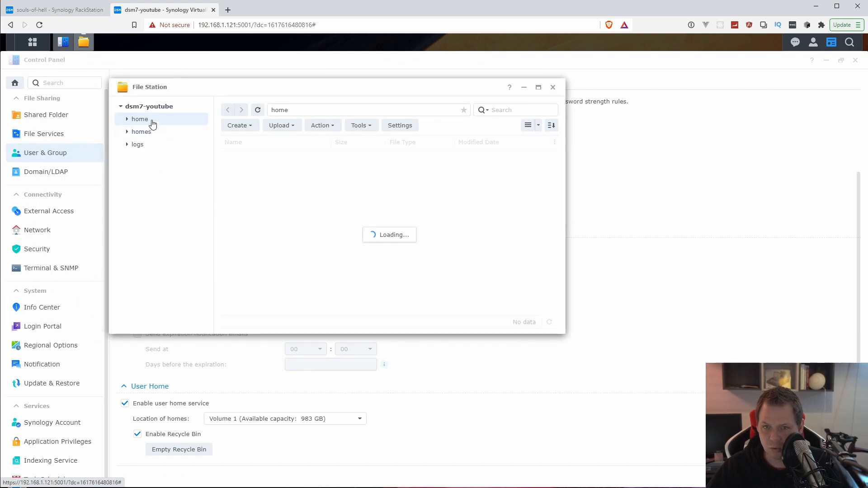
left_click(139, 119)
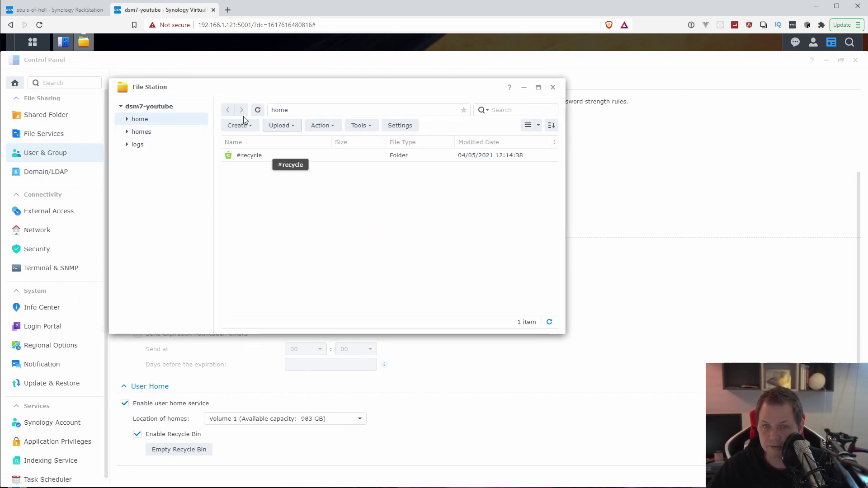
left_click(142, 132)
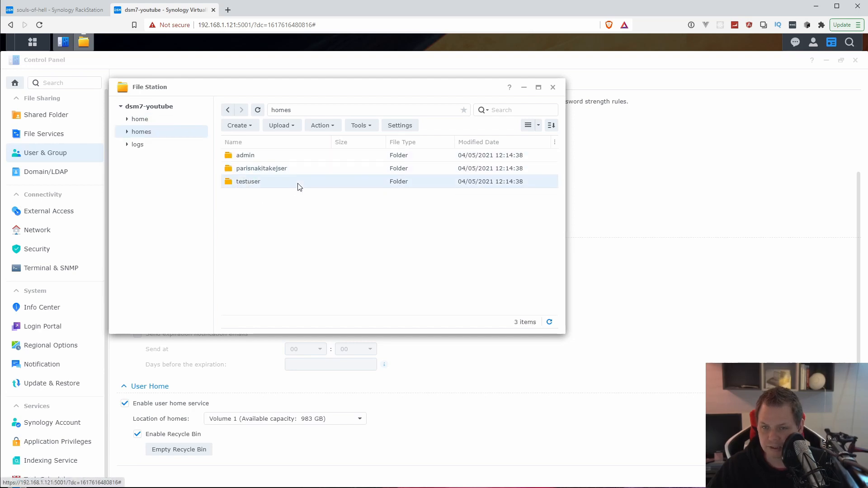
left_click(137, 144)
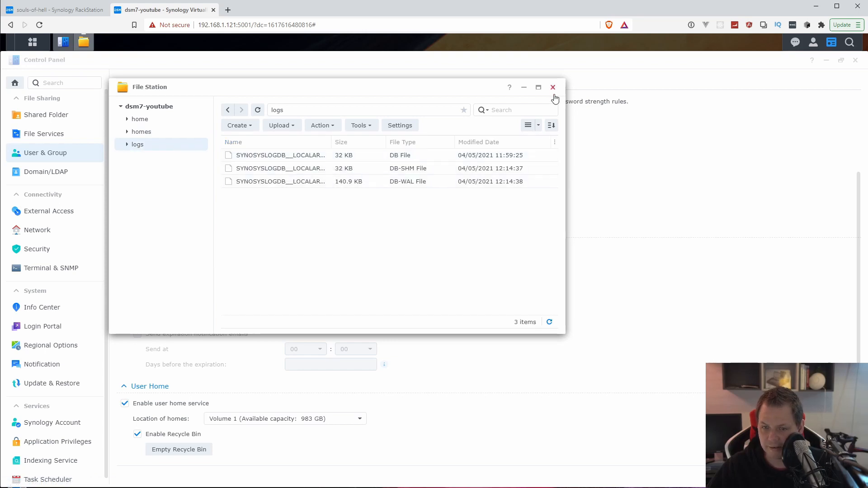
left_click(552, 87)
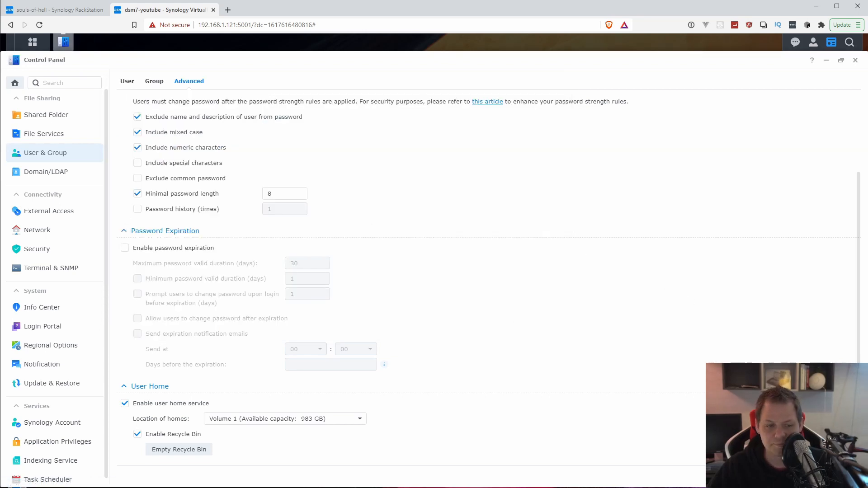
mouse_move(856, 60)
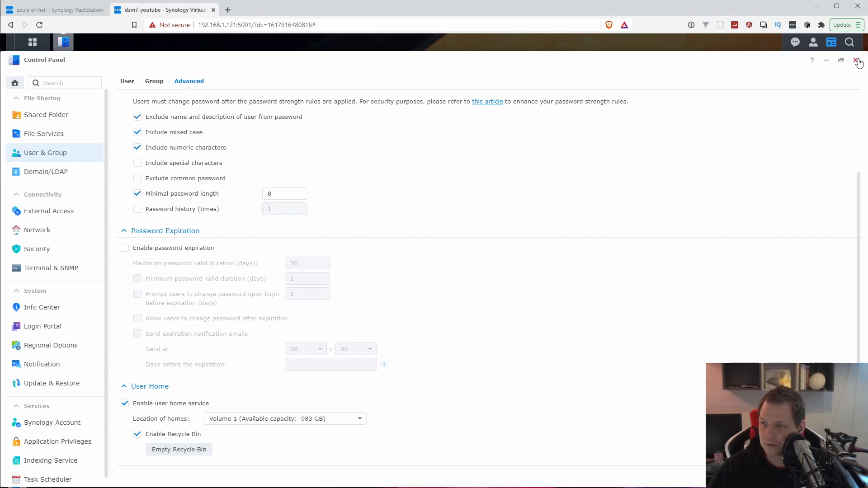
left_click(858, 61)
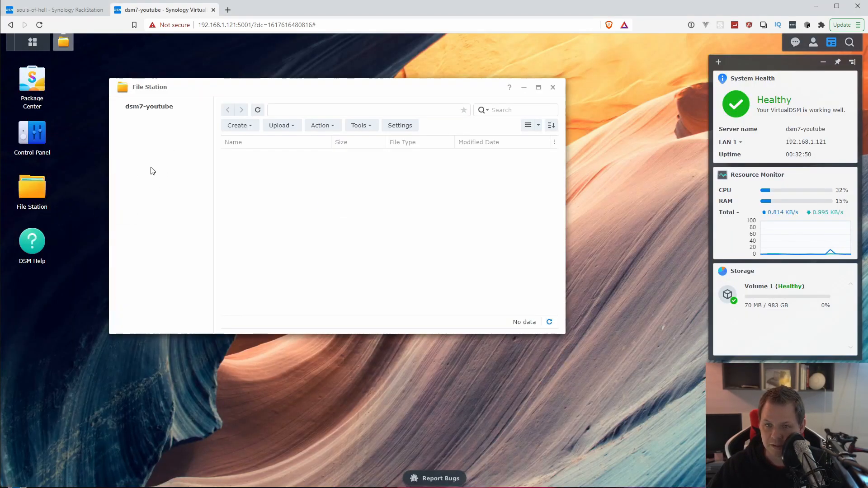
left_click(149, 106)
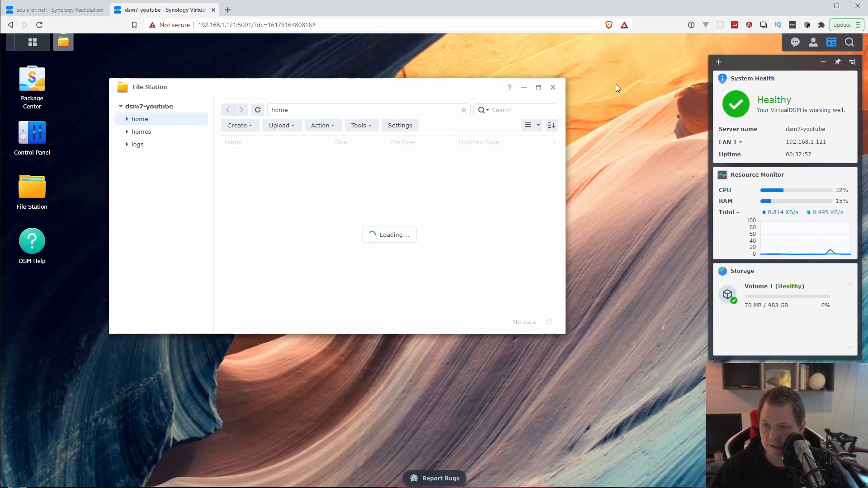
- Sign out of the admin session and sign back in as testuser with its password
left_click(814, 42)
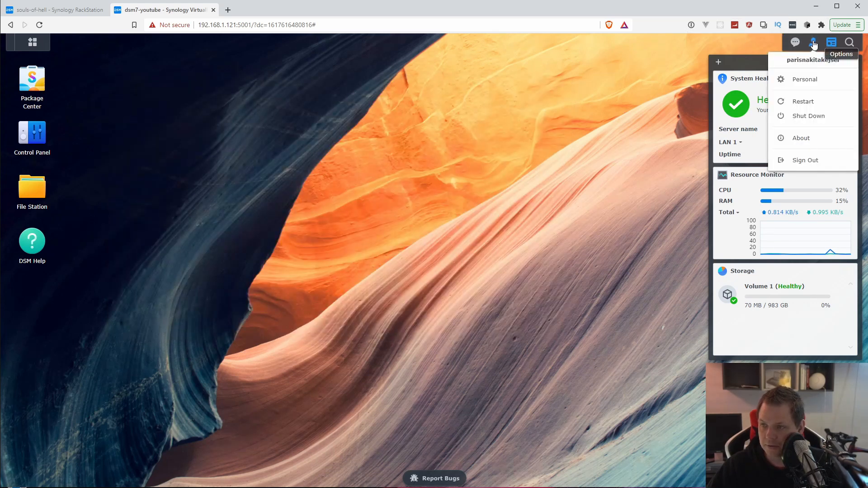
mouse_move(807, 163)
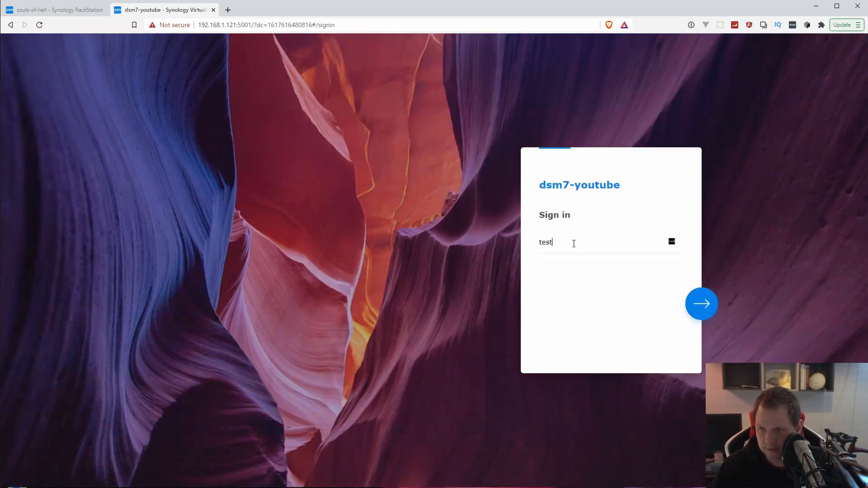
left_click(701, 304)
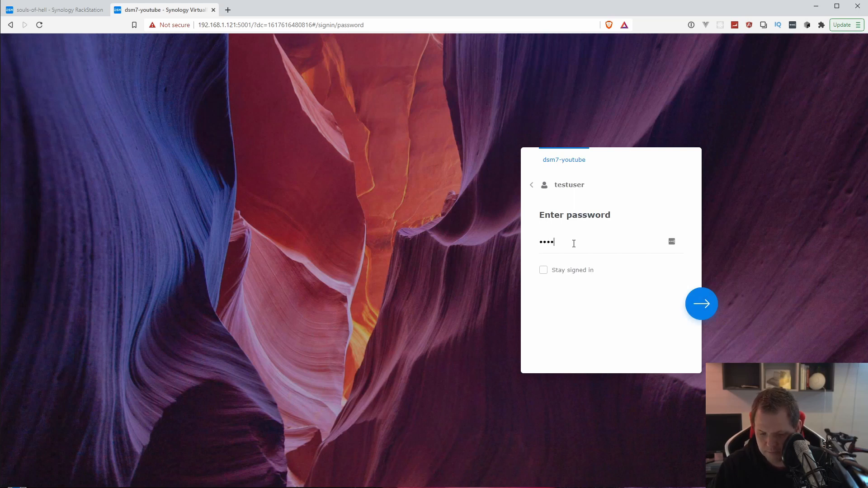
left_click(701, 304)
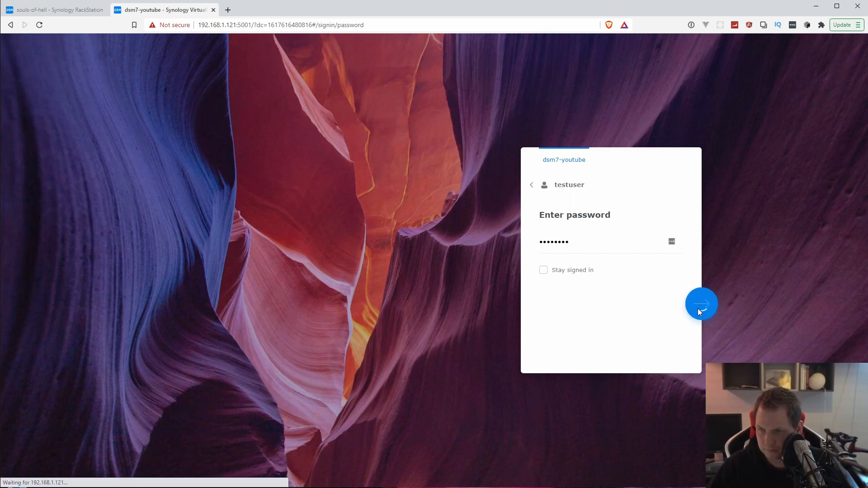
left_click(701, 304)
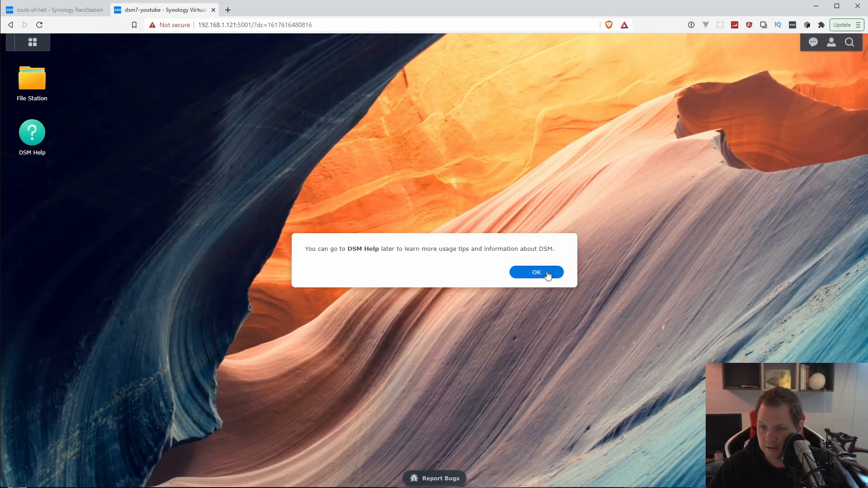
- Dismiss the help tip and create a folder named 'test folder here' inside testuser's home
left_click(536, 272)
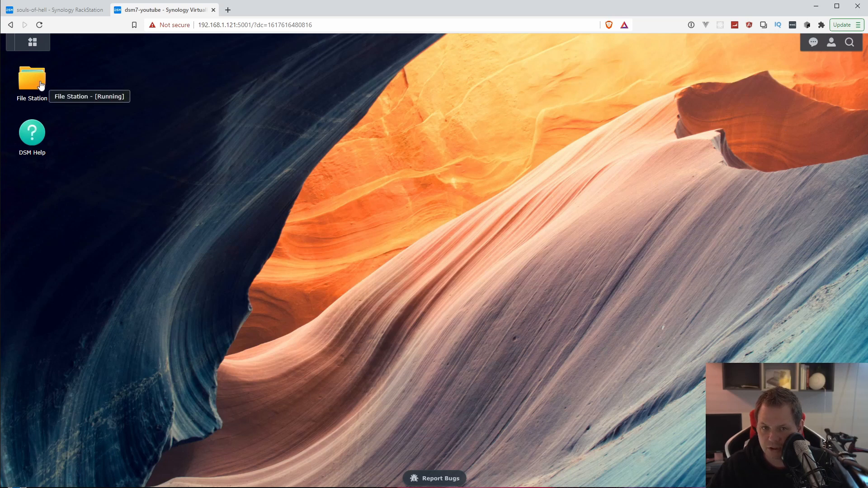
double_click(32, 77)
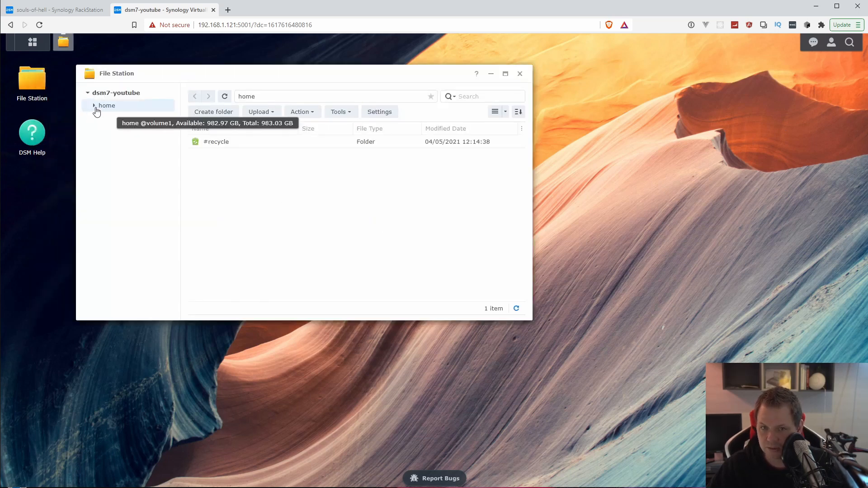
right_click(281, 185)
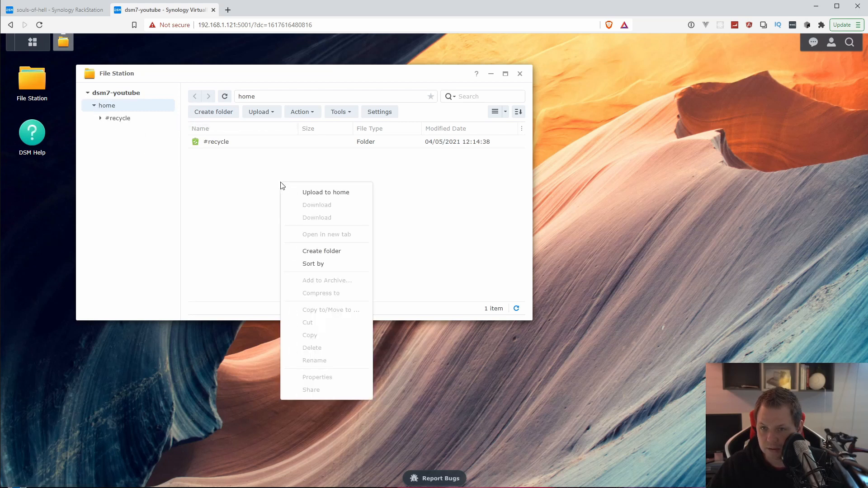
mouse_move(326, 251)
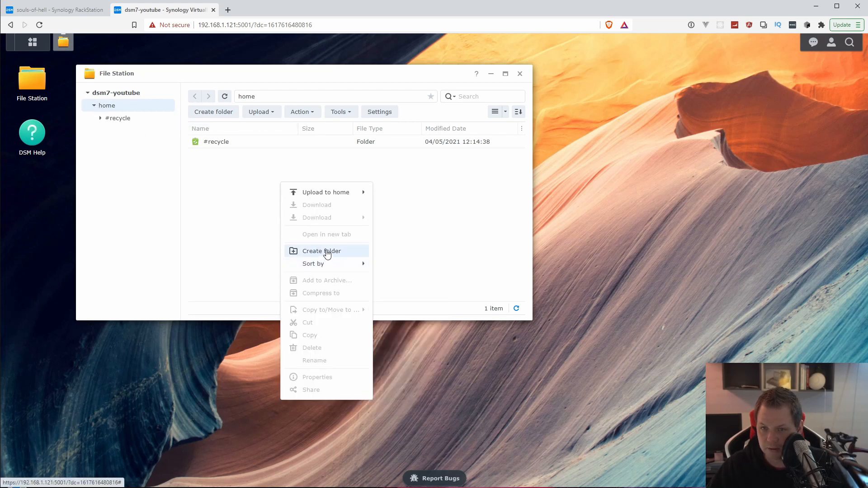
left_click(323, 252)
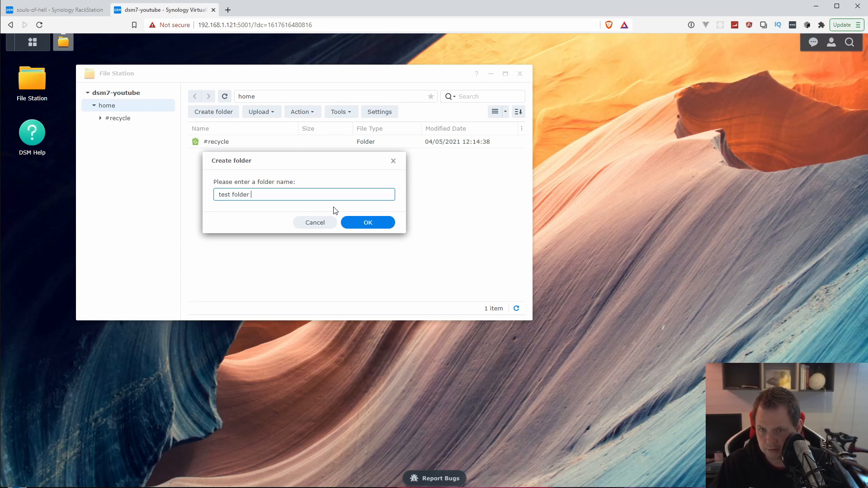
left_click(367, 222)
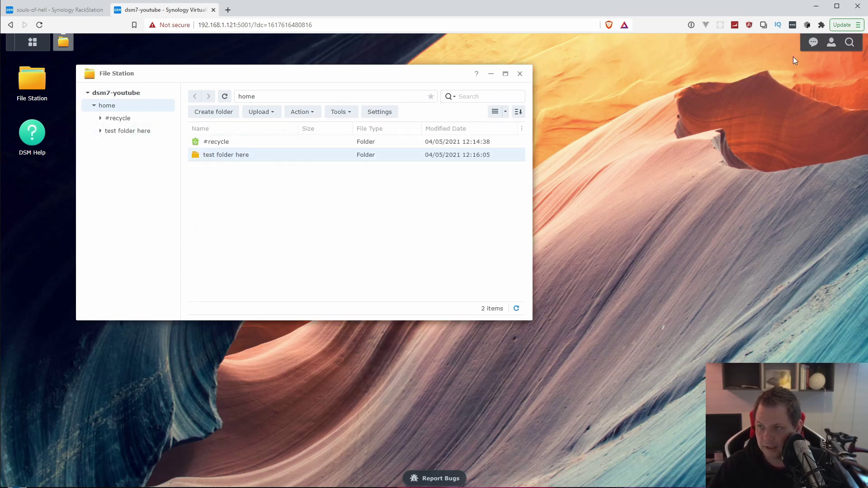
- Sign out of the test account and sign back in as the administrator
left_click(831, 42)
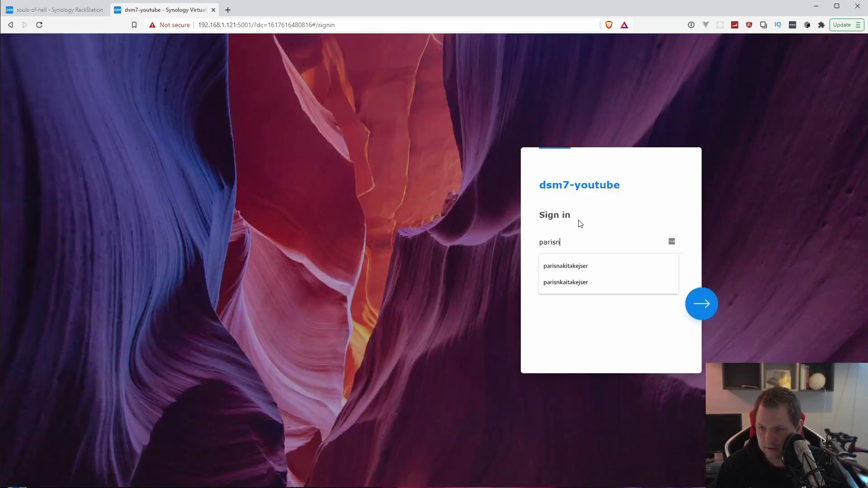
left_click(567, 266)
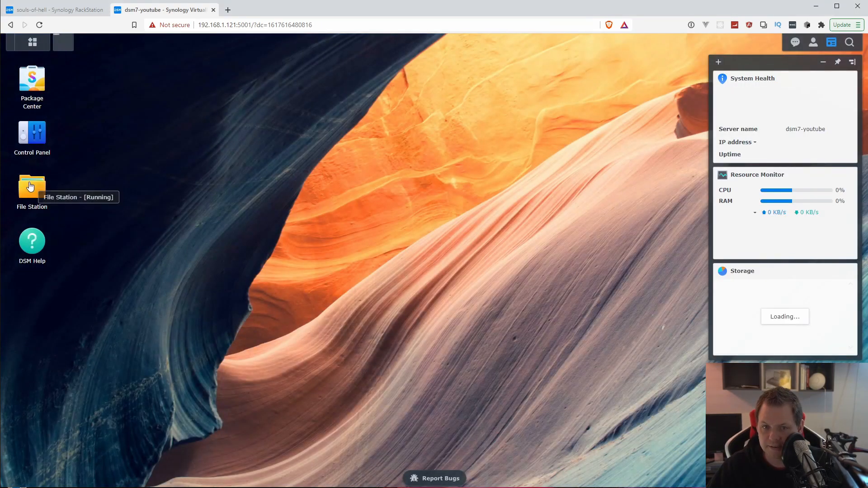
- In File Station, browse homes/testuser to show the 'test folder here' folder
double_click(31, 187)
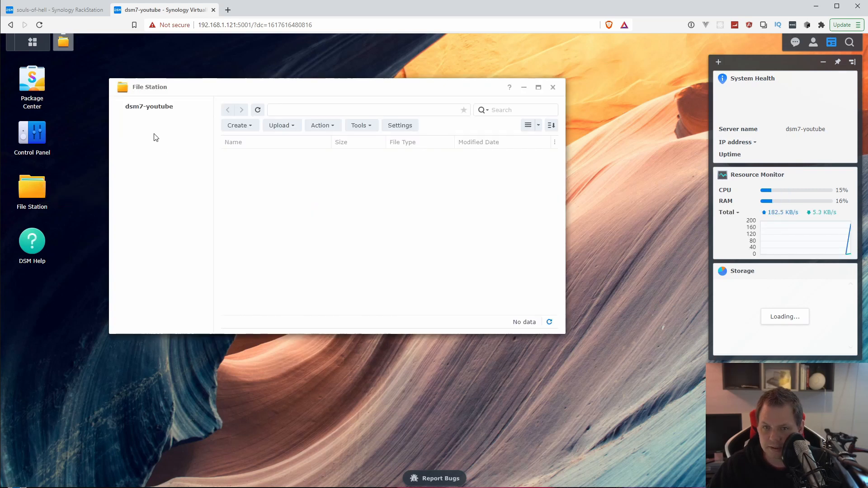
left_click(142, 132)
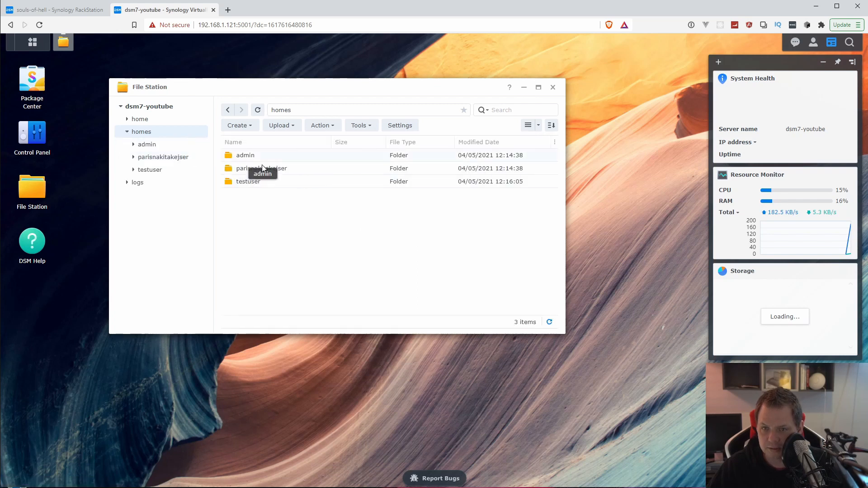
double_click(248, 181)
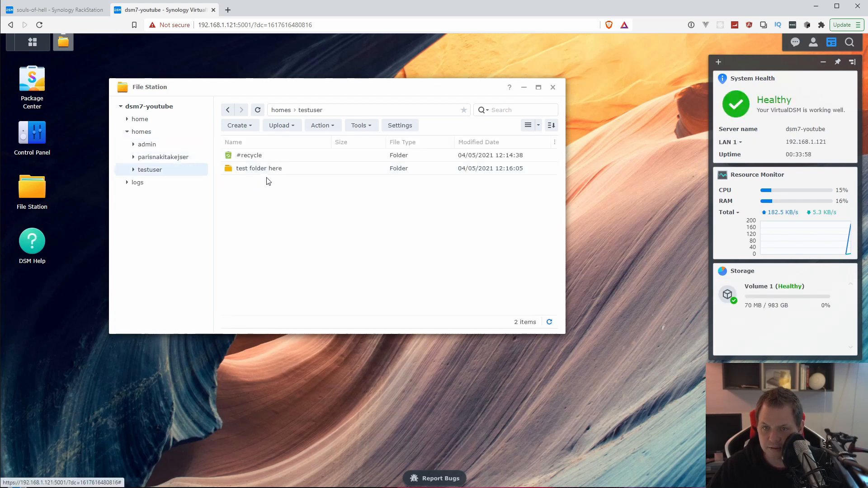
double_click(259, 168)
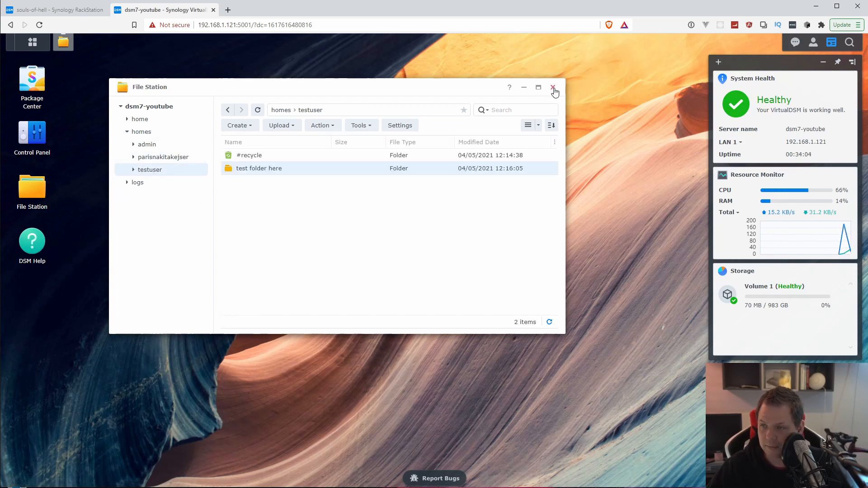
- Close File Station, leaving the administrator desktop showing
left_click(553, 87)
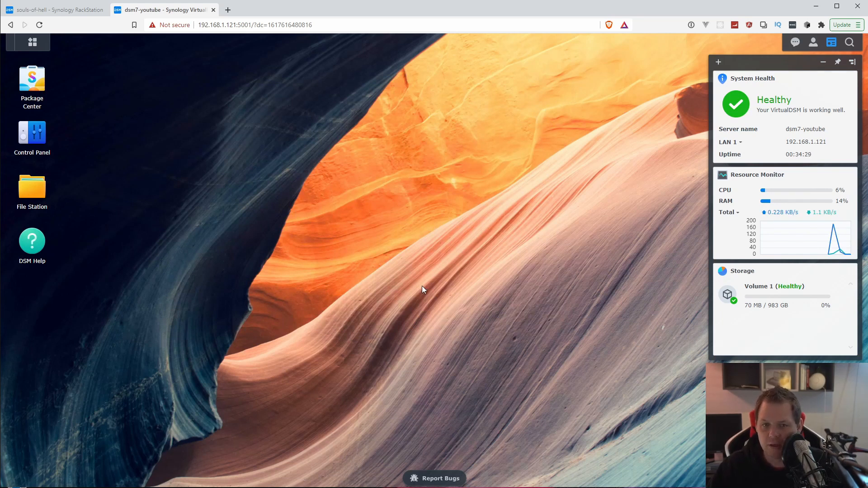
mouse_move(422, 282)
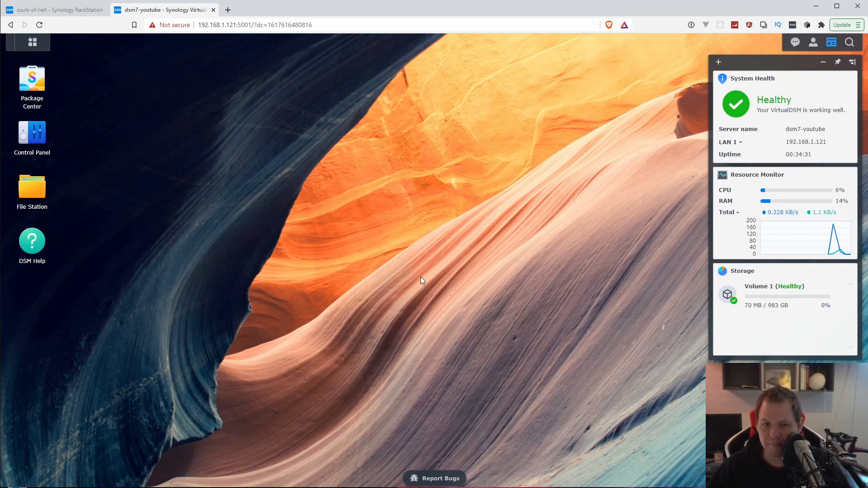
mouse_move(66, 170)
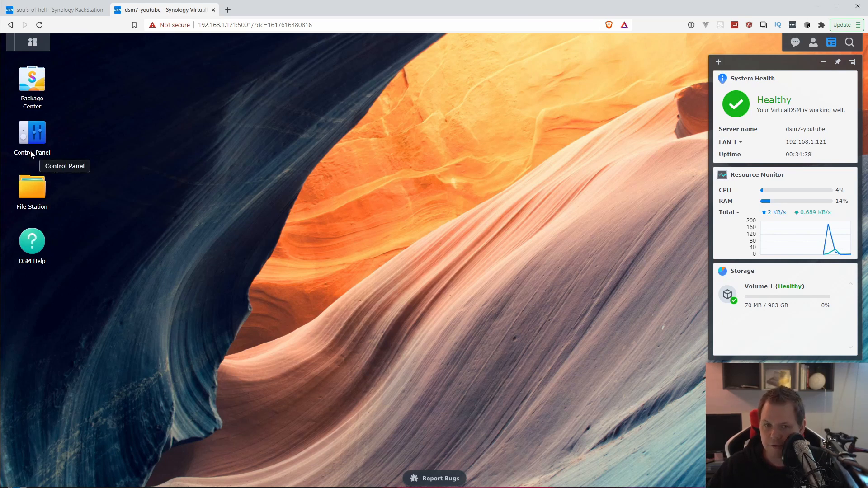
- In Control Panel Notification settings, enable email notifications and enter the recipient 'hi'
left_click(32, 132)
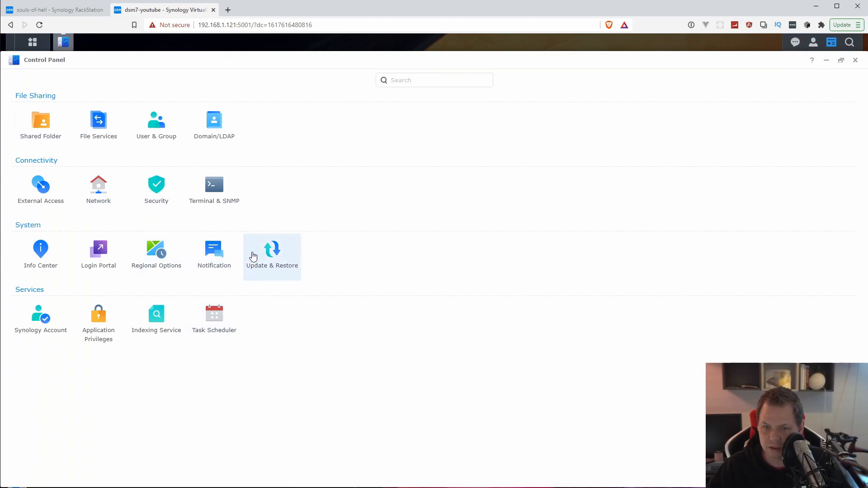
left_click(214, 250)
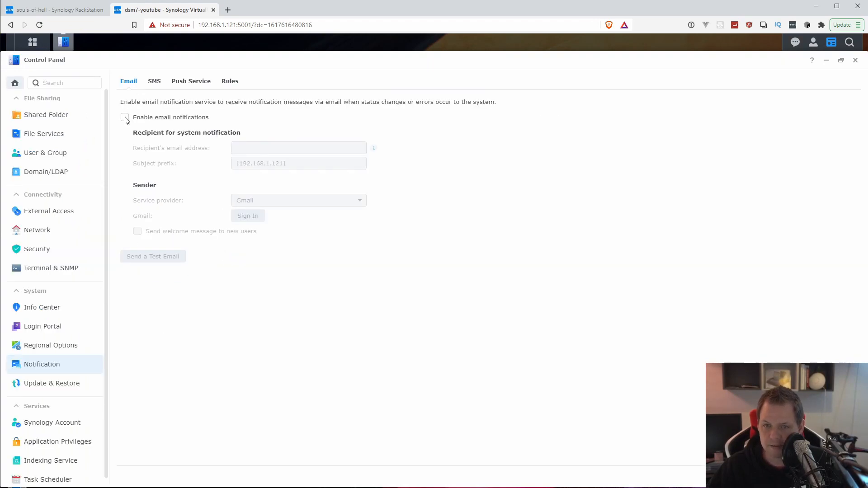
left_click(125, 117)
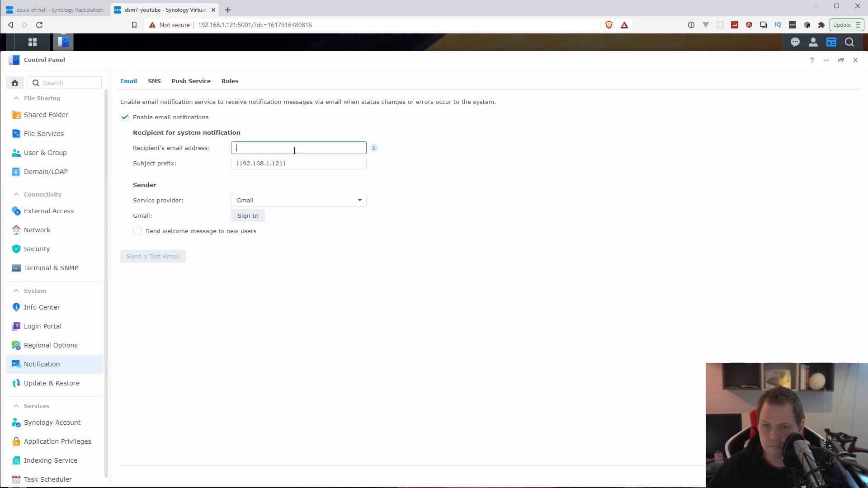
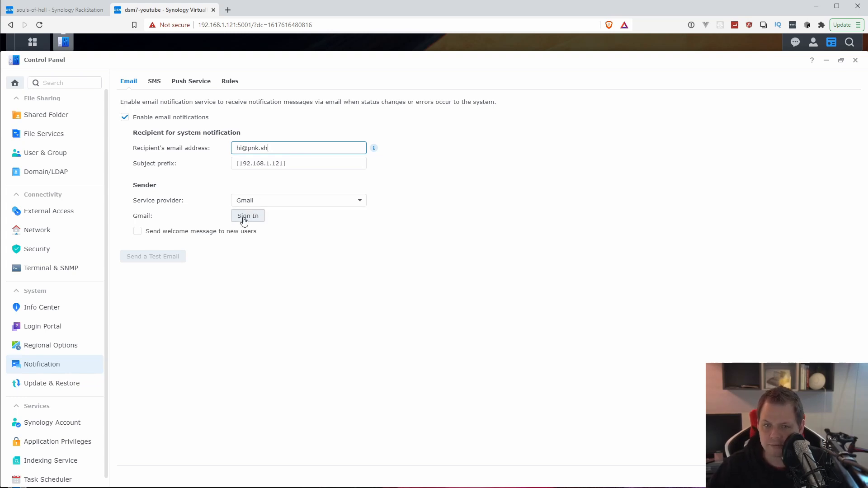
- Authorize the Gmail account as sender via Google sign-in and enable welcome messages for new users
left_click(247, 215)
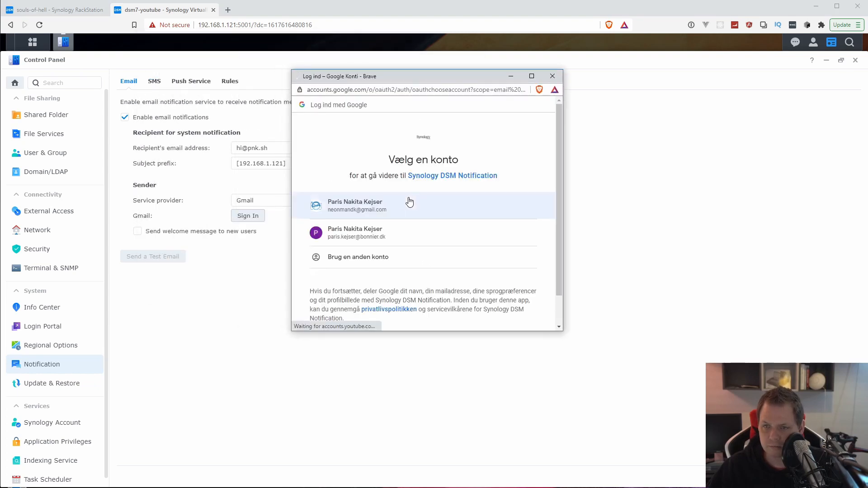
left_click(373, 206)
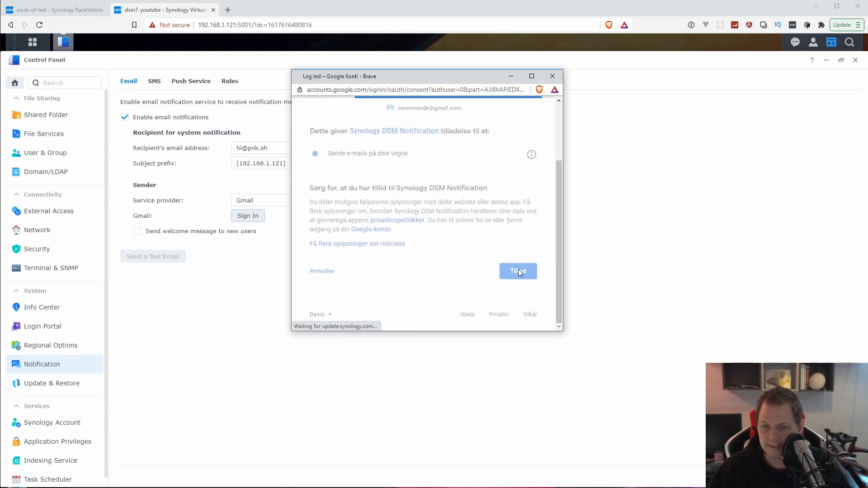
left_click(518, 271)
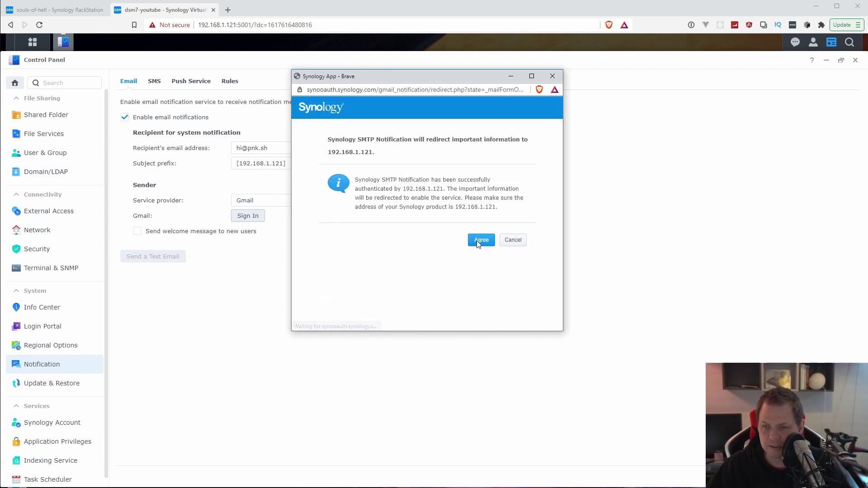
left_click(481, 241)
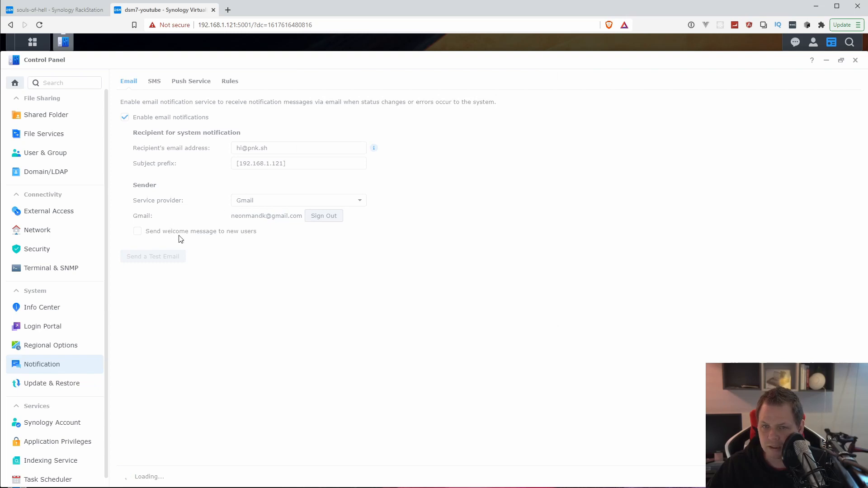
mouse_move(360, 204)
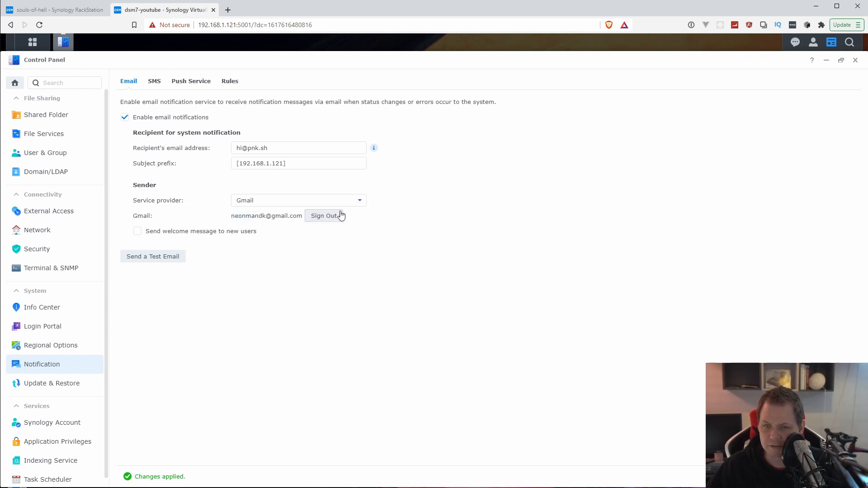
mouse_move(282, 220)
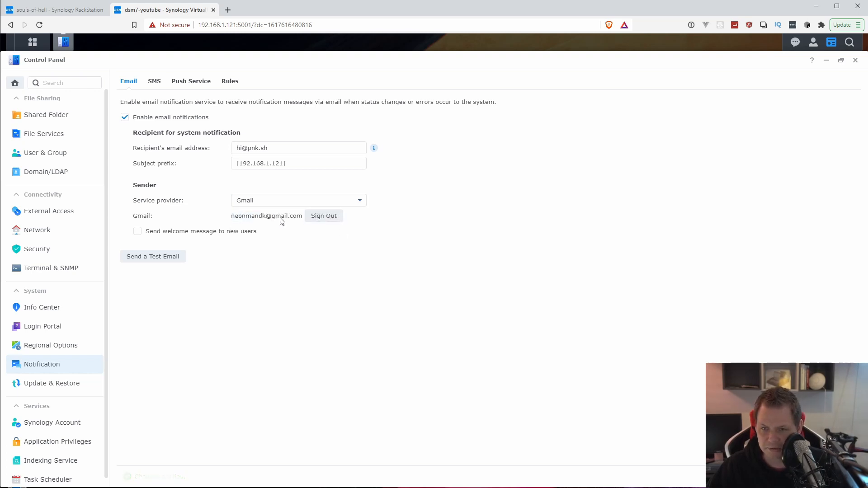
mouse_move(237, 226)
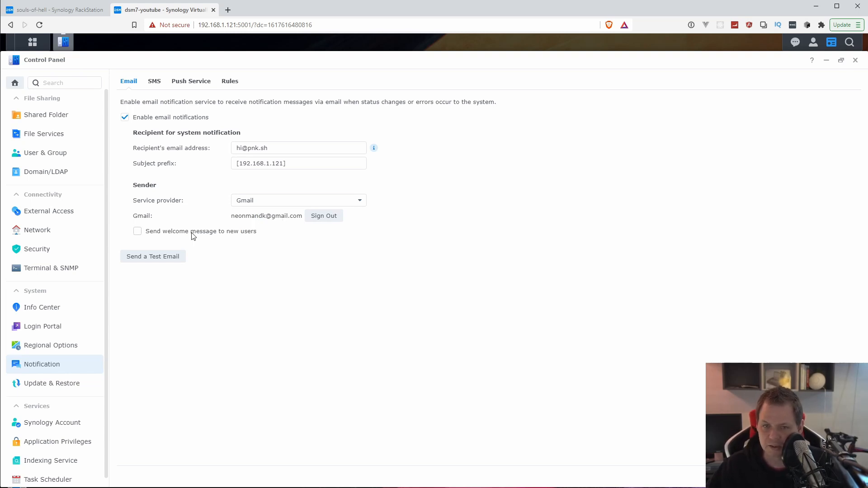
left_click(137, 232)
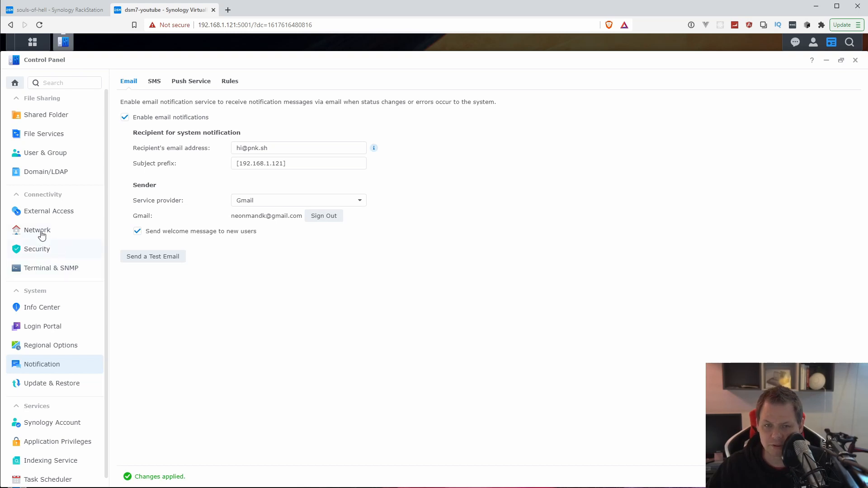
- Under Security > Account, enforce 2-factor authentication for all users
left_click(37, 248)
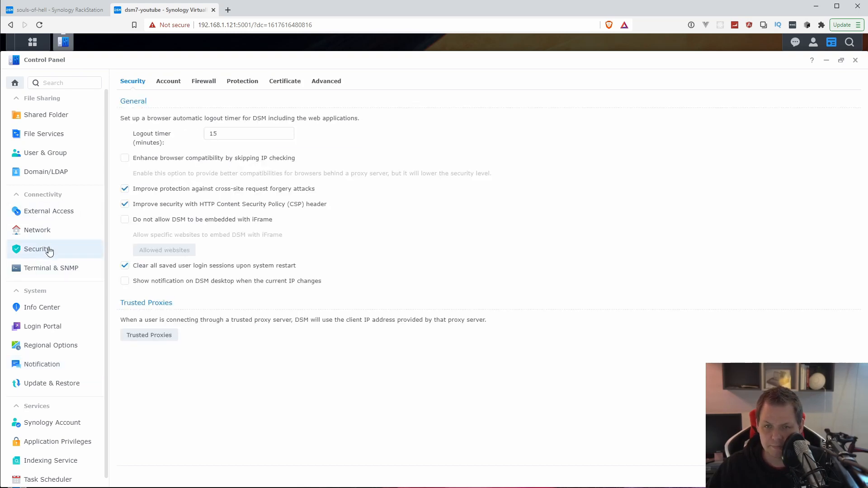
left_click(169, 81)
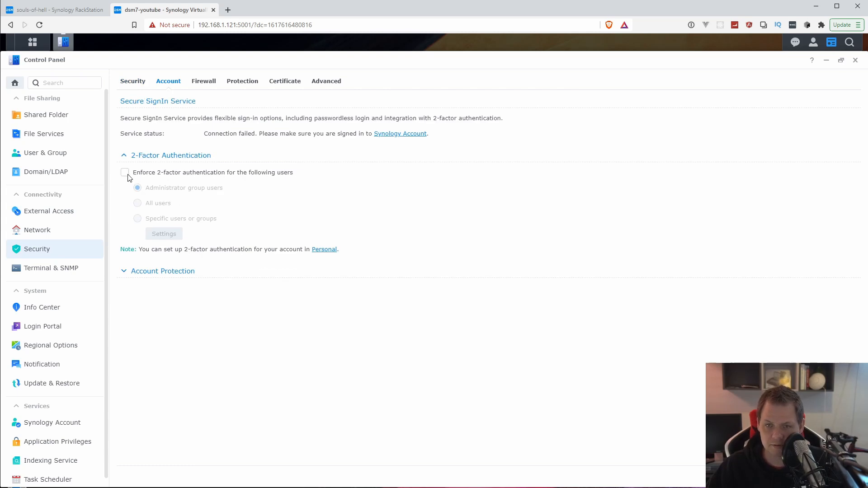
left_click(125, 172)
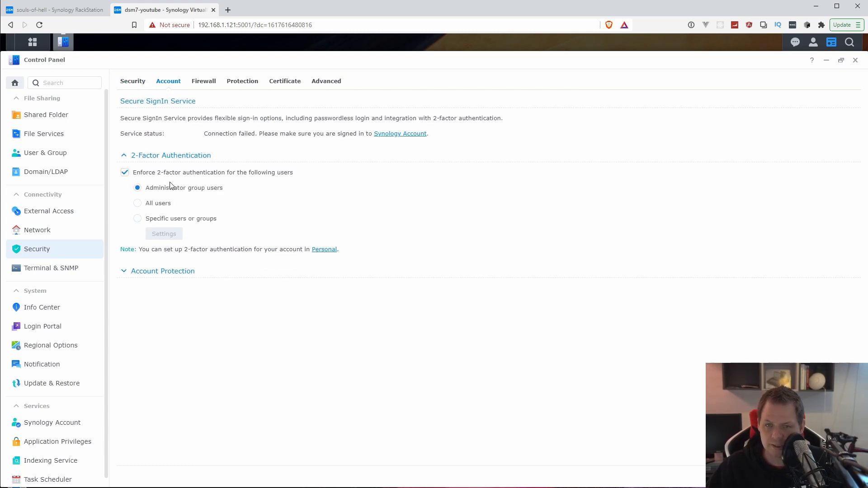
mouse_move(159, 195)
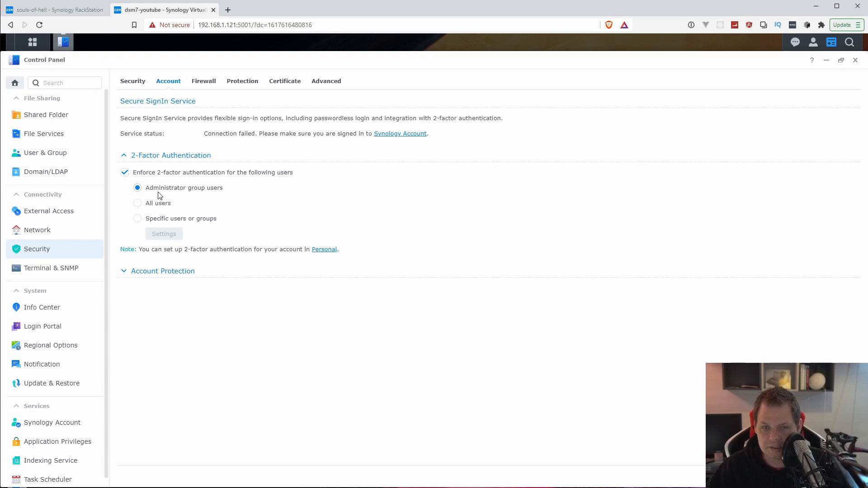
mouse_move(217, 194)
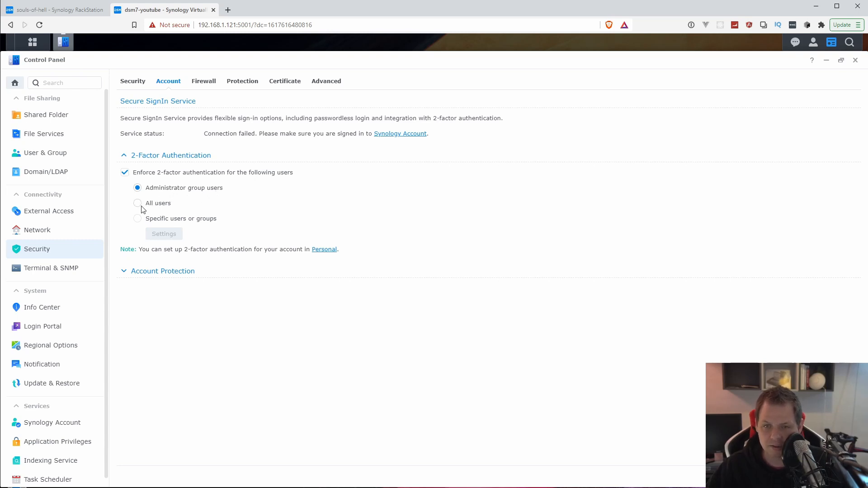
mouse_move(140, 222)
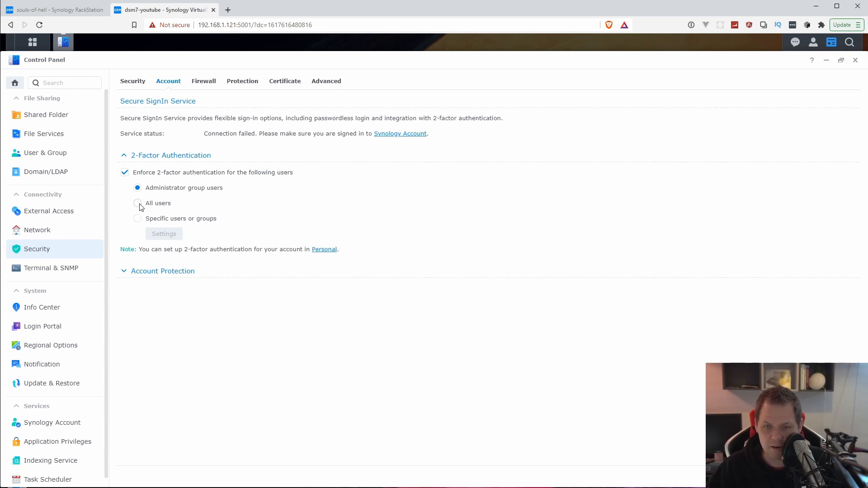
left_click(138, 203)
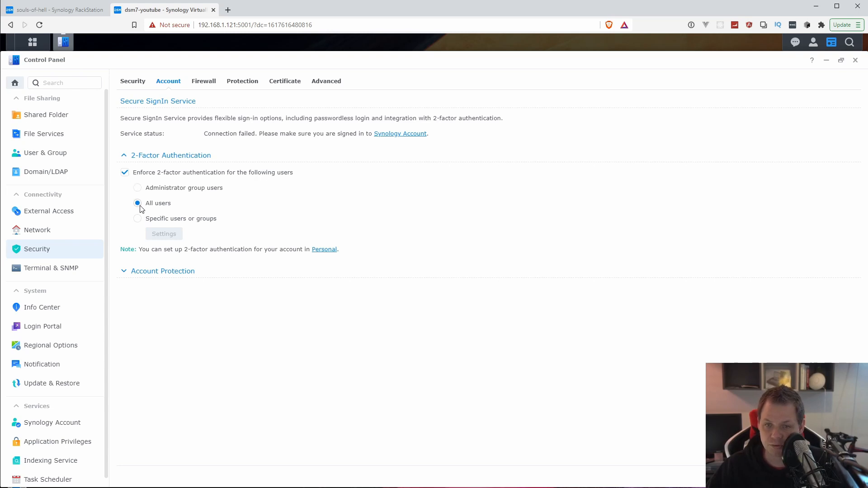
mouse_move(190, 214)
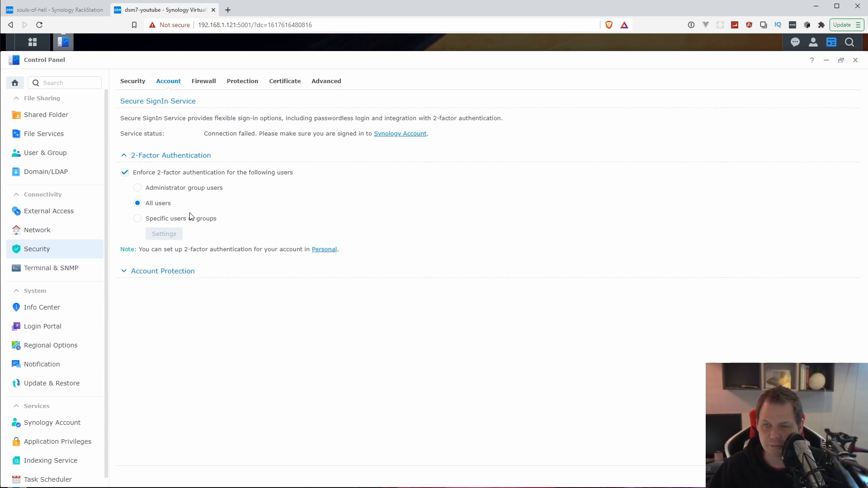
mouse_move(221, 265)
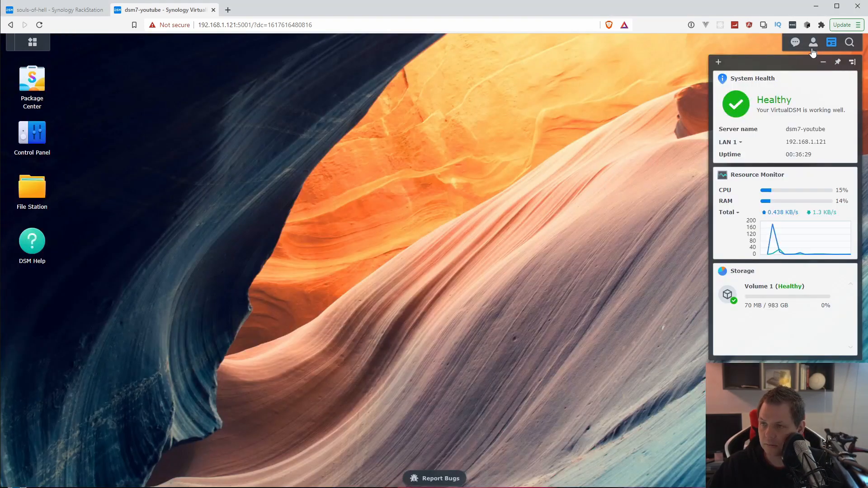
- Sign out and sign back in as 'parisnakitakejser', triggering the mandatory 2-factor setup prompt
left_click(813, 42)
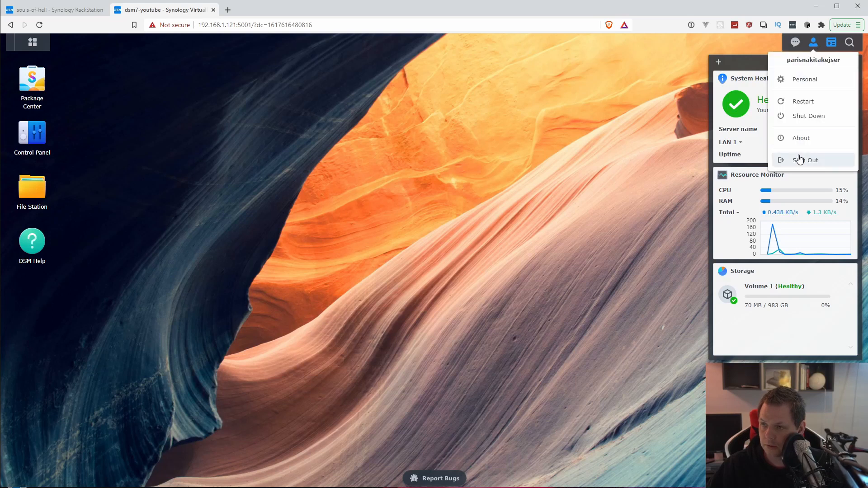
left_click(805, 160)
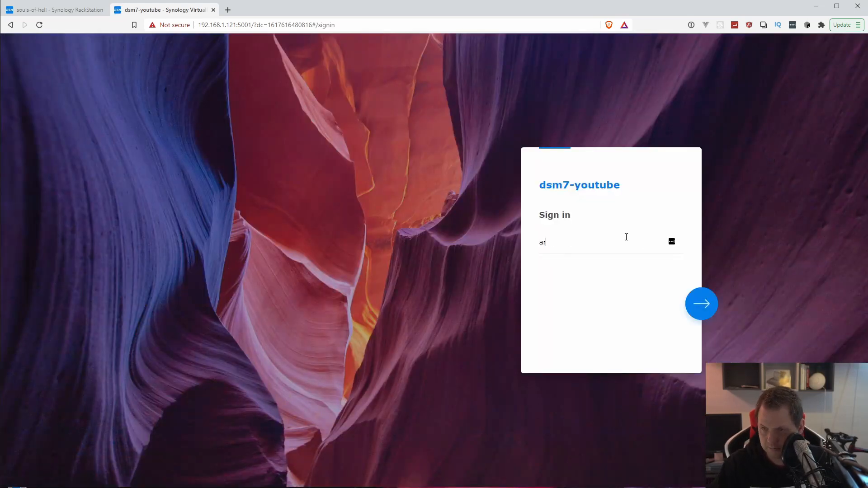
type("parisnakitakejser")
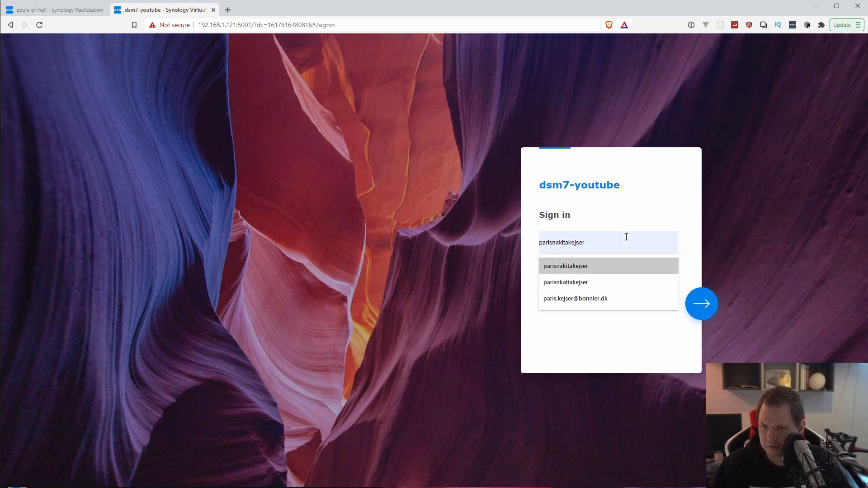
left_click(701, 304)
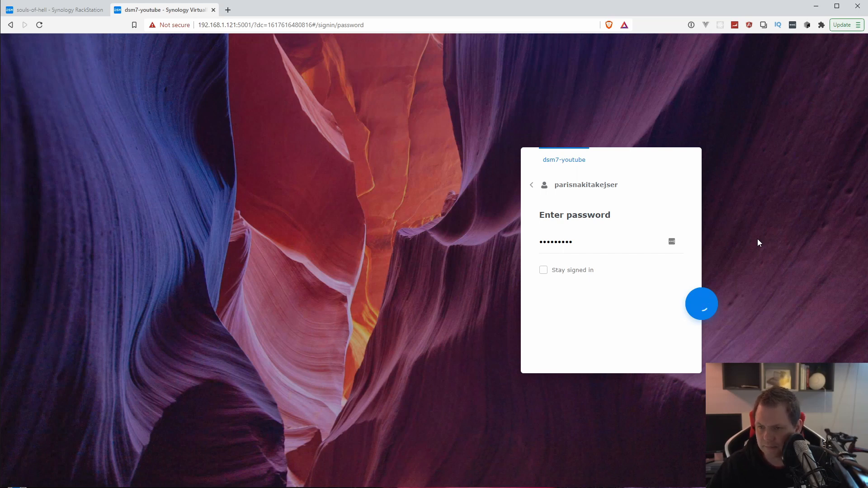
left_click(701, 304)
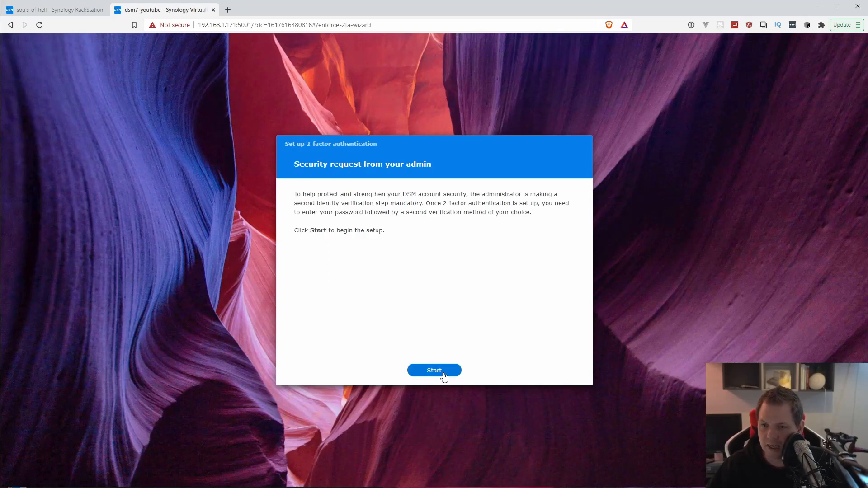
- Start the 2-factor wizard with the verification code (OTP) method and advance to the QR code step
left_click(434, 371)
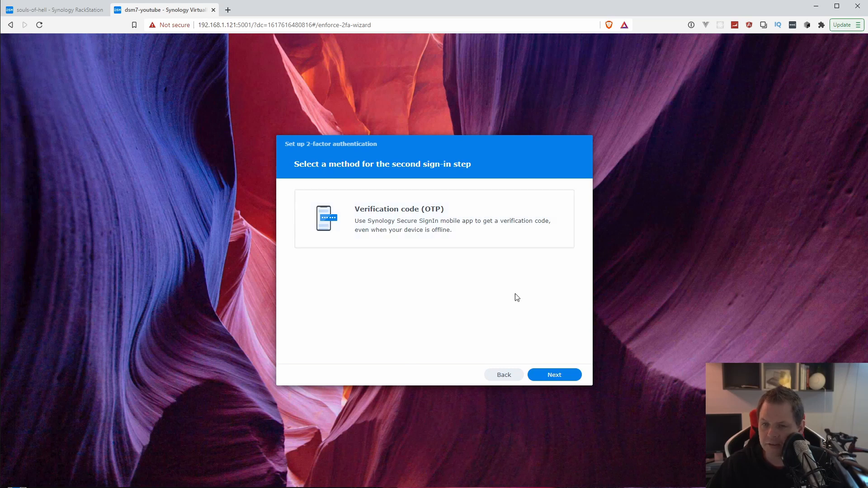
mouse_move(467, 286)
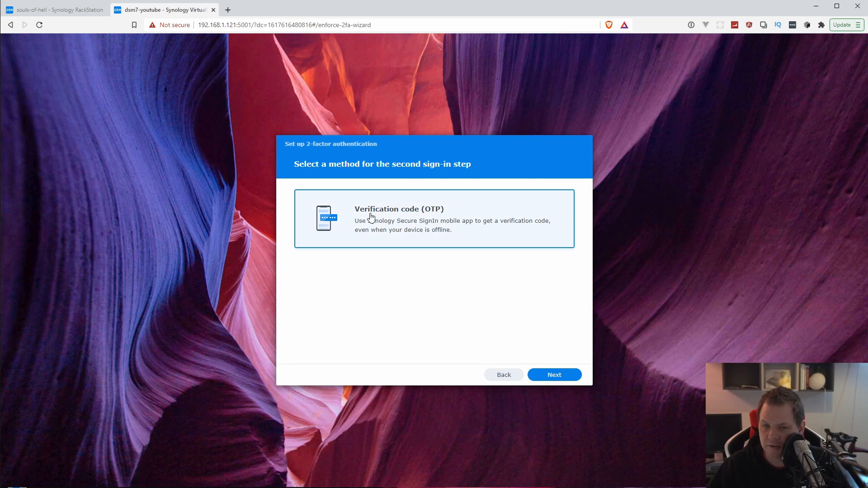
mouse_move(473, 224)
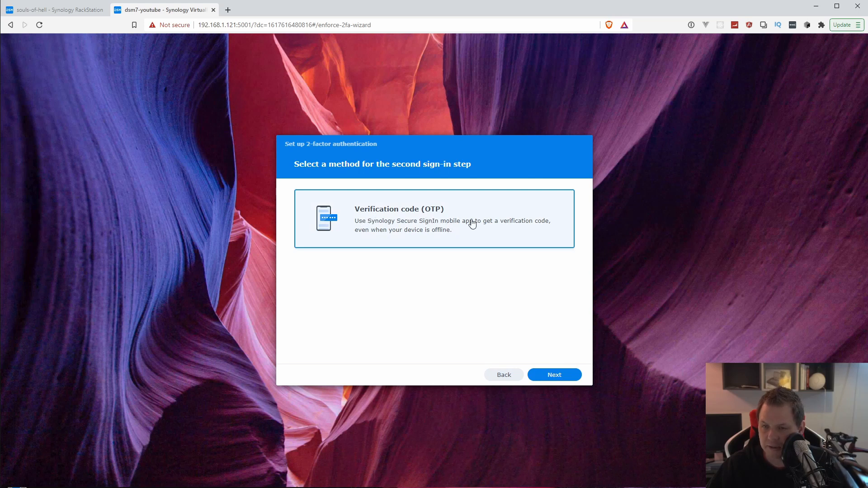
mouse_move(372, 192)
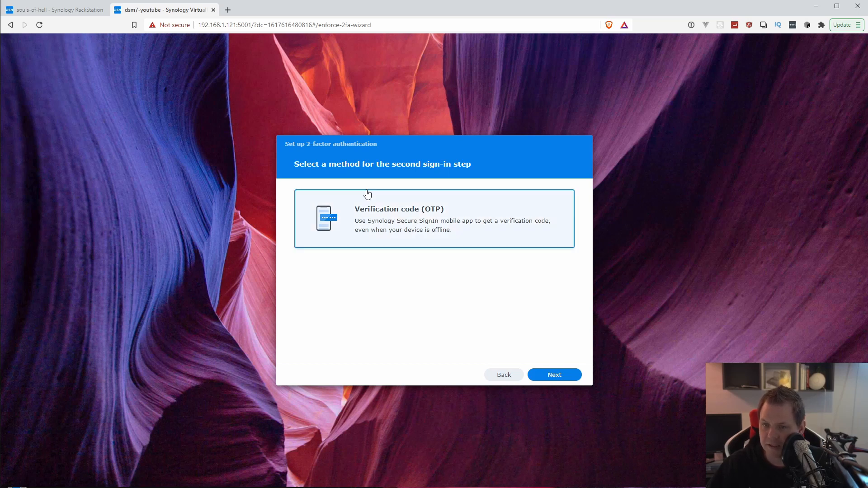
mouse_move(558, 365)
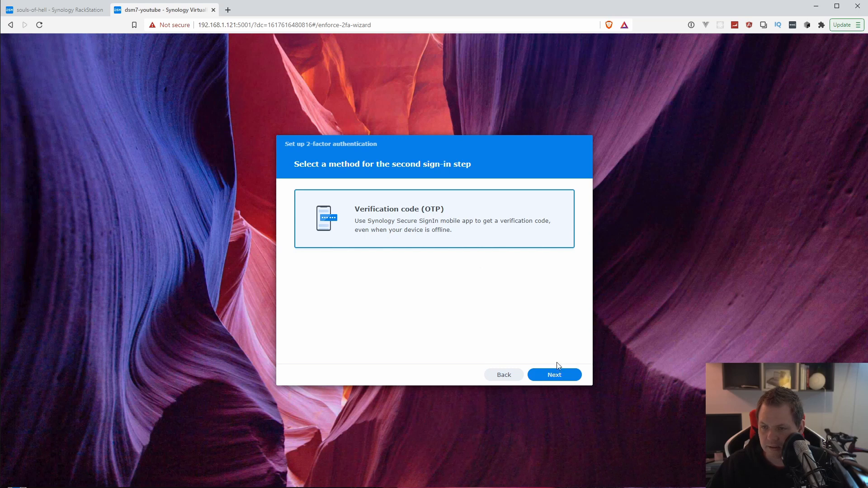
left_click(554, 374)
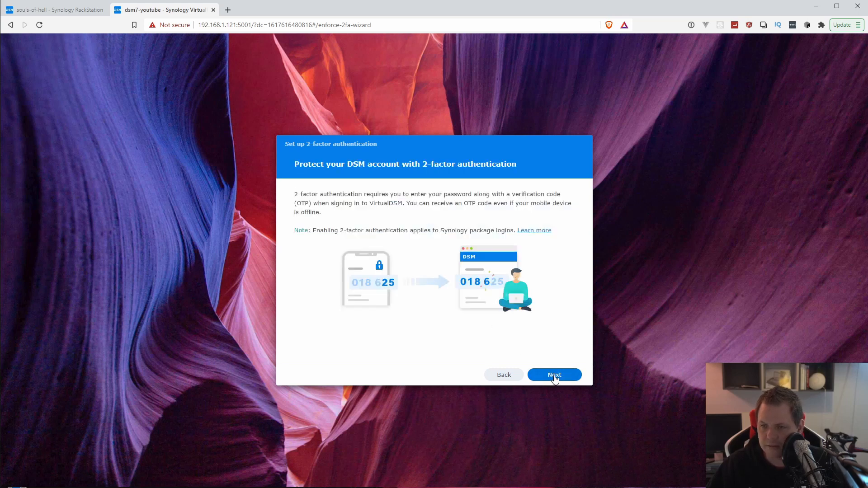
left_click(555, 375)
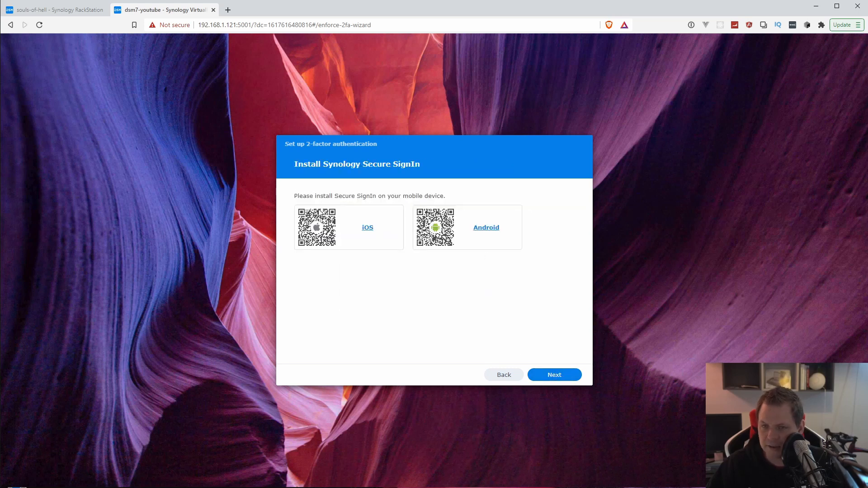
mouse_move(489, 279)
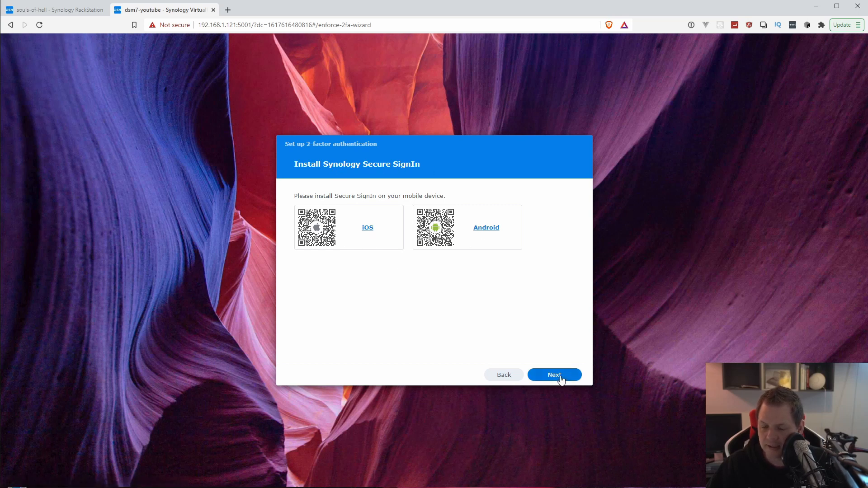
left_click(555, 375)
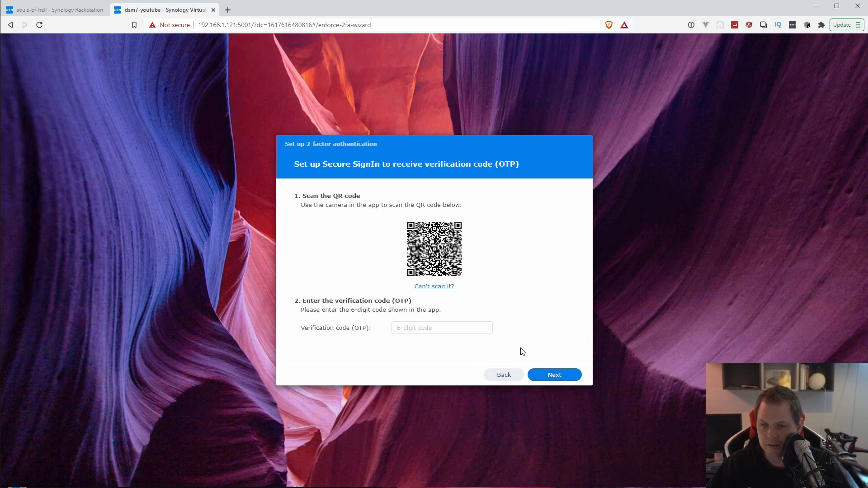
mouse_move(290, 387)
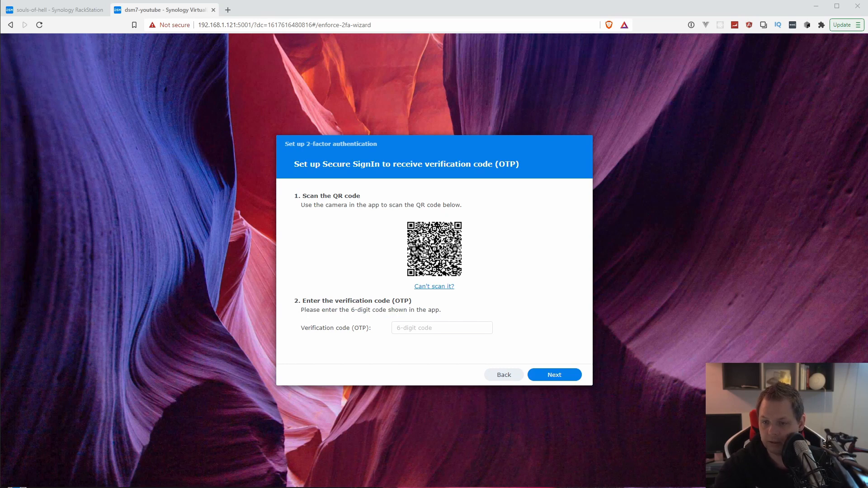
mouse_move(350, 414)
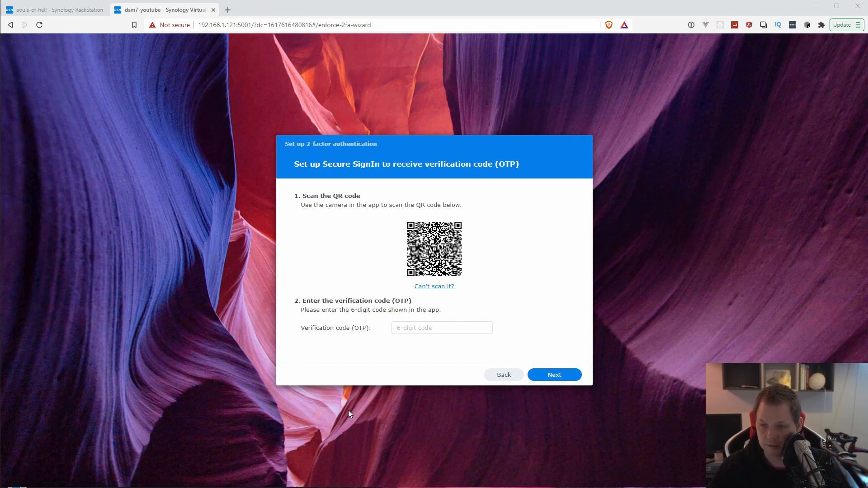
- Enter the 6-digit OTP from the authenticator app and continue to the backup e-mail step
left_click(441, 328)
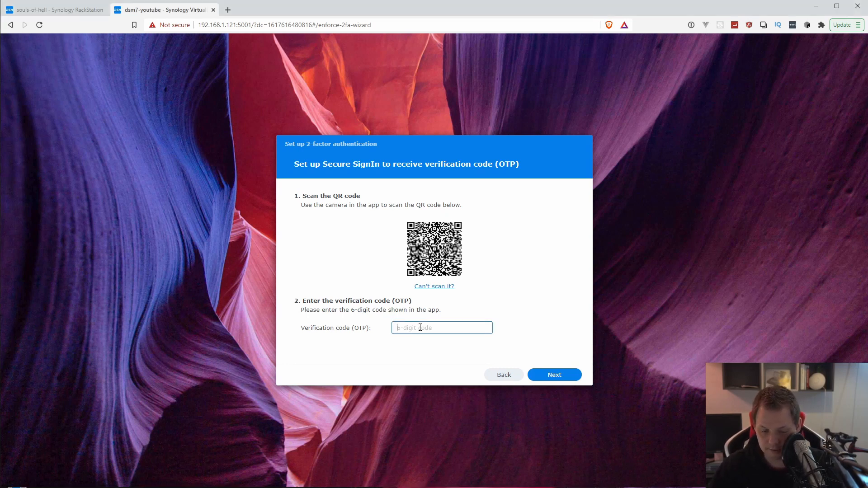
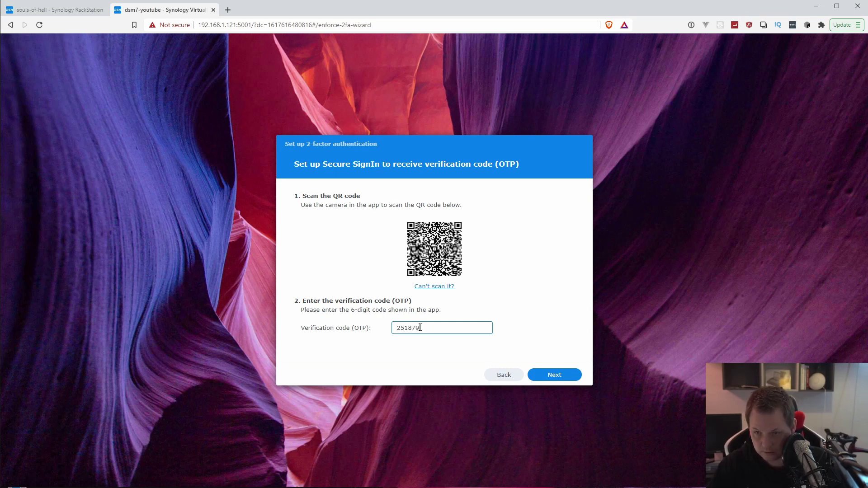
left_click(555, 375)
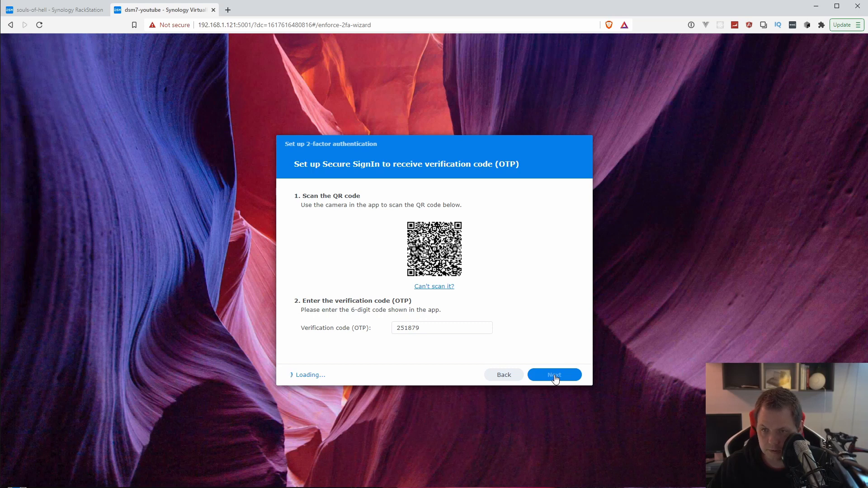
left_click(555, 375)
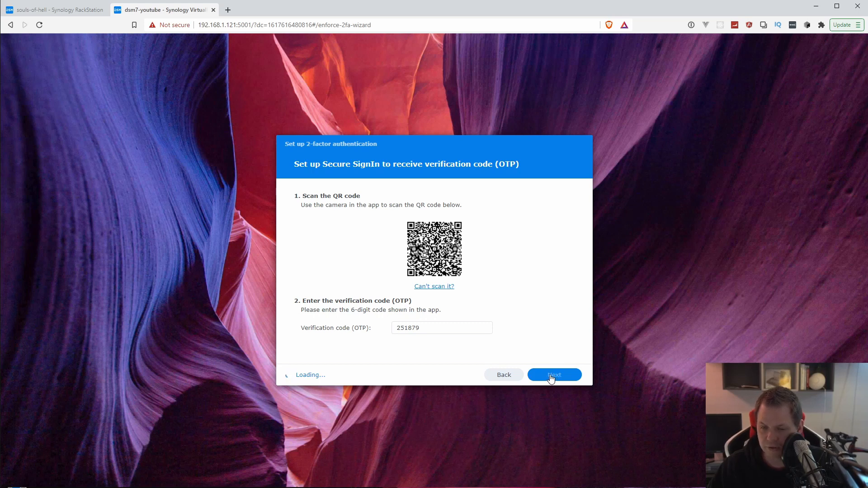
left_click(555, 374)
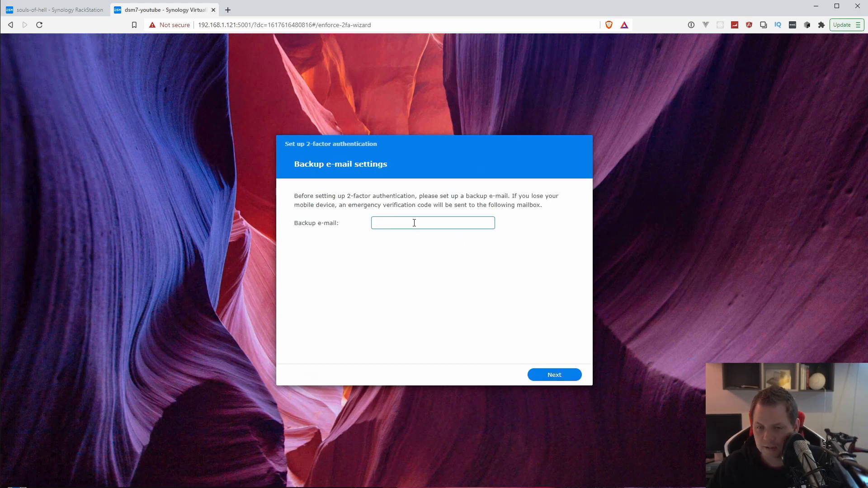
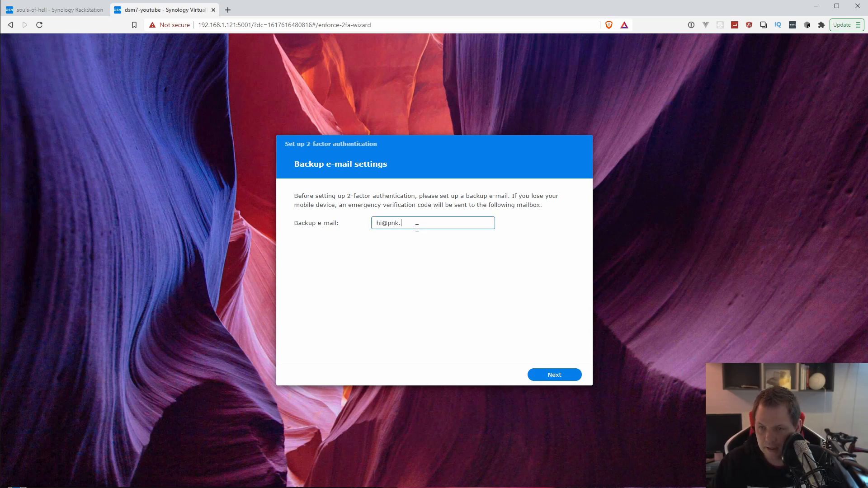
left_click(555, 374)
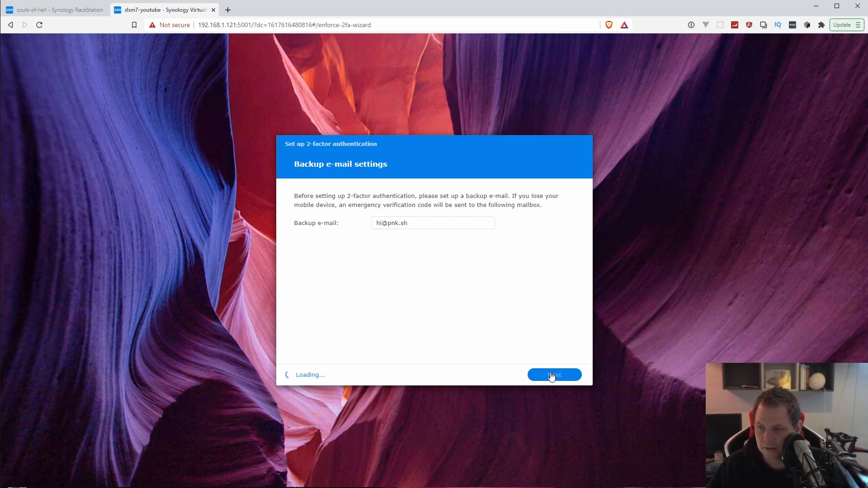
left_click(555, 374)
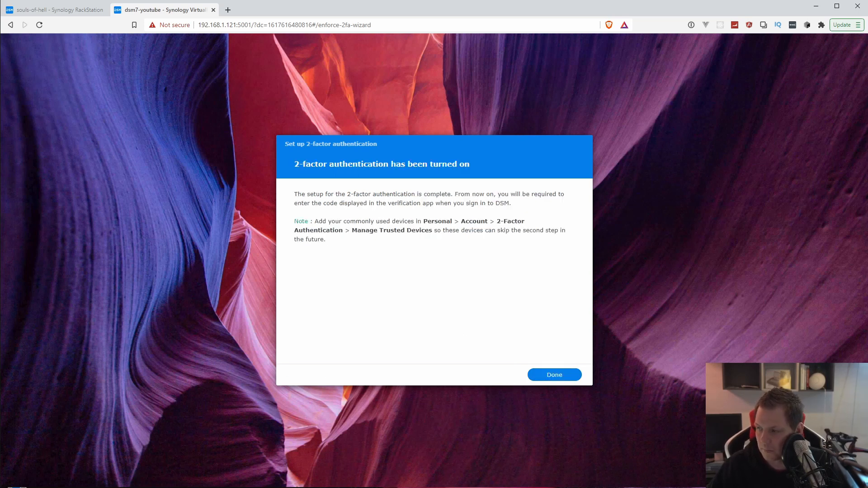
mouse_move(630, 380)
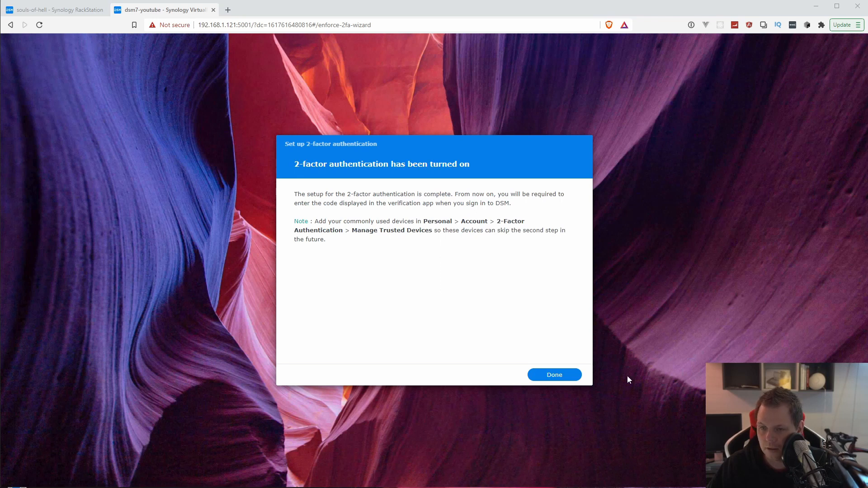
left_click(555, 375)
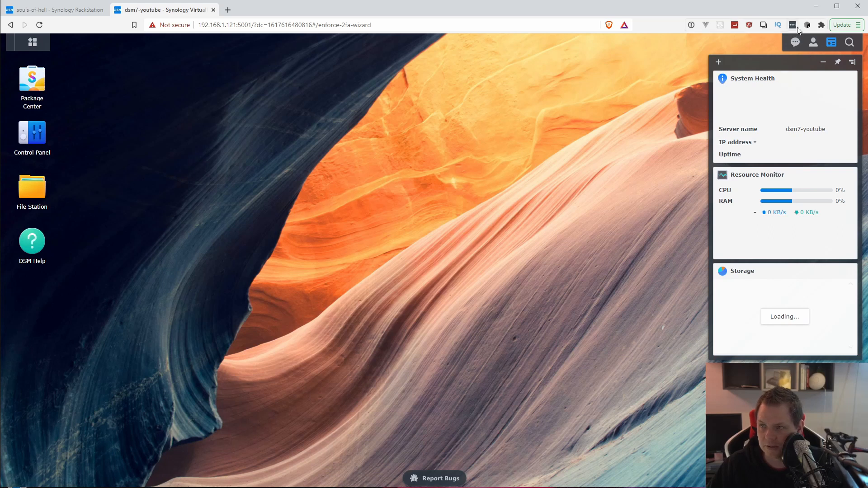
- Sign out and sign back in as 'parisnakitakejser' with the password
left_click(814, 42)
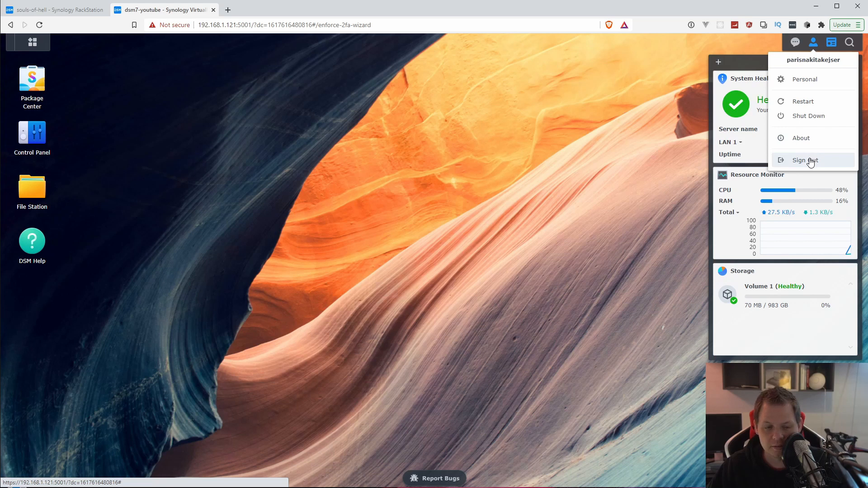
left_click(805, 160)
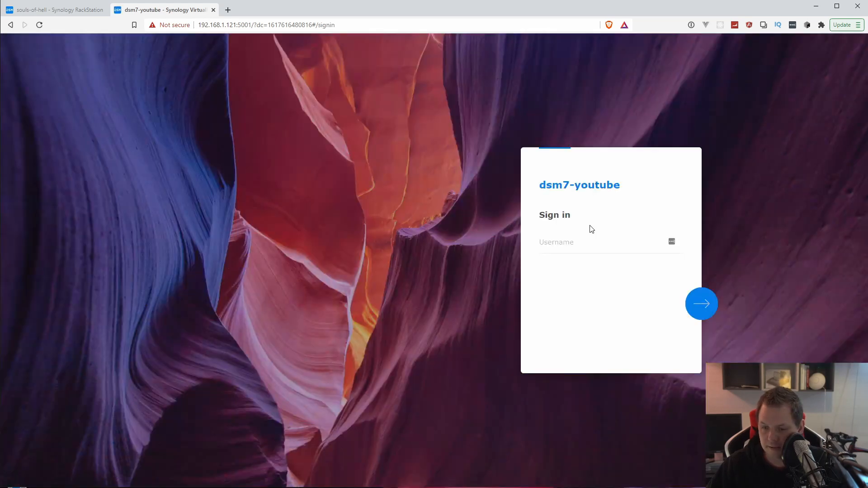
type("parisnakitakejser")
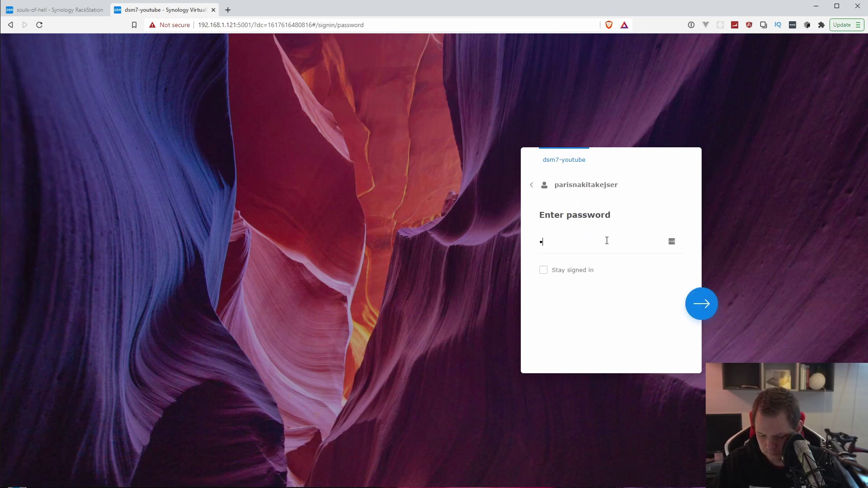
left_click(701, 304)
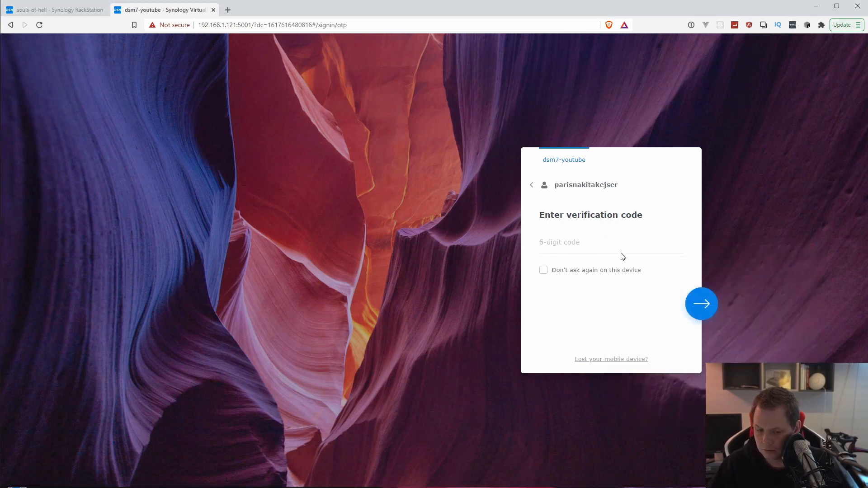
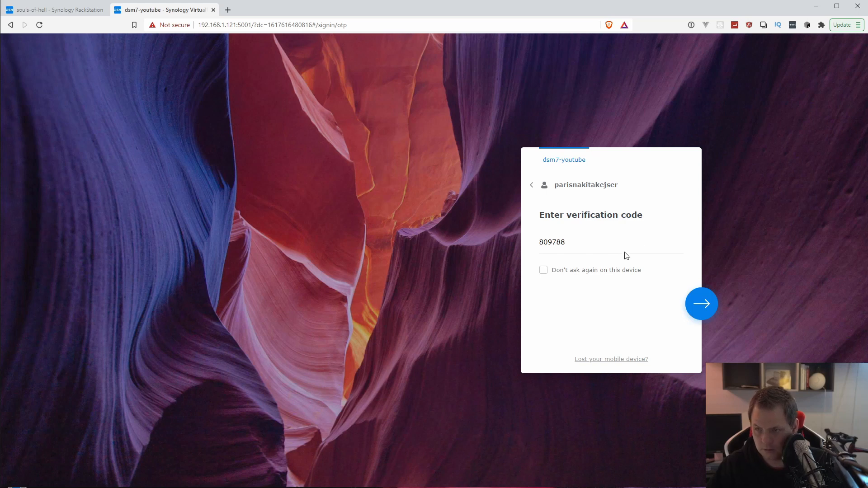
left_click(702, 304)
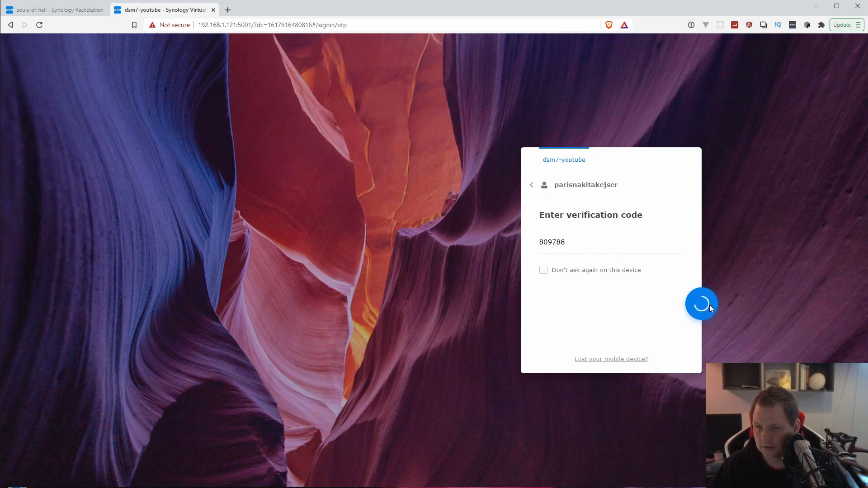
left_click(701, 304)
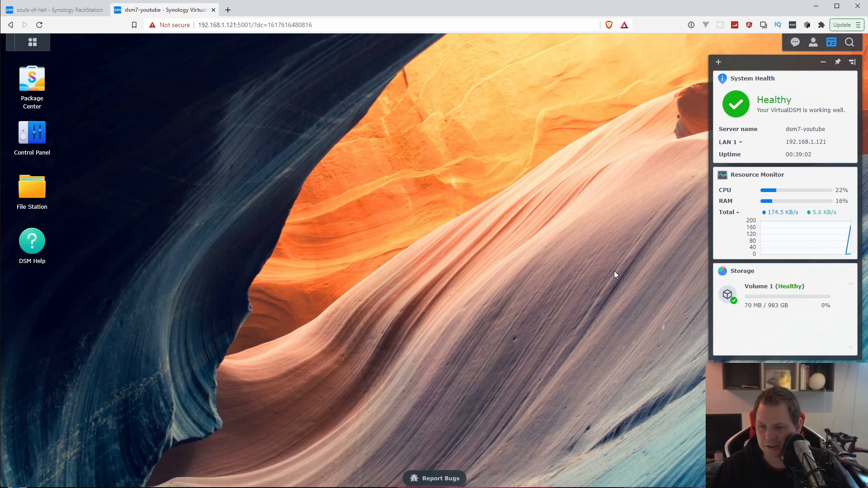
mouse_move(475, 272)
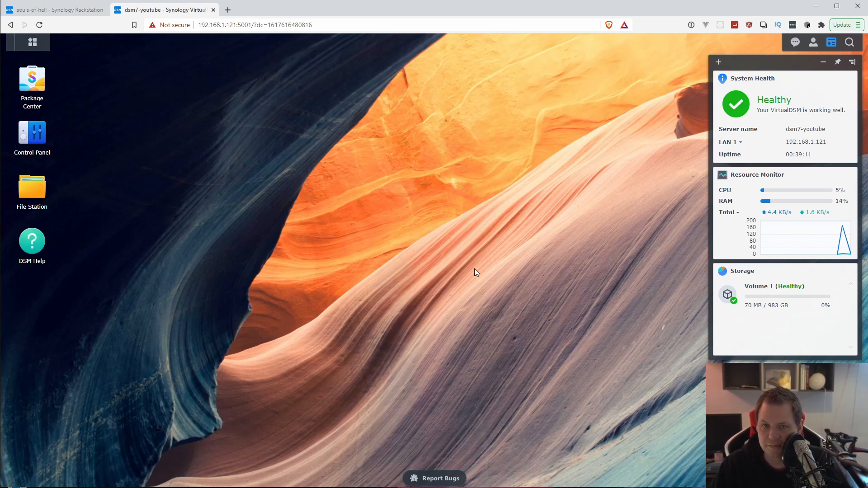
mouse_move(481, 198)
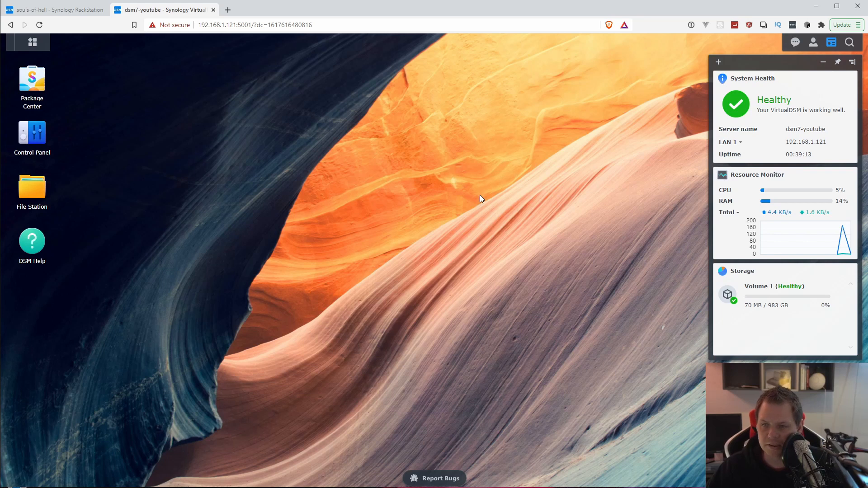
mouse_move(487, 209)
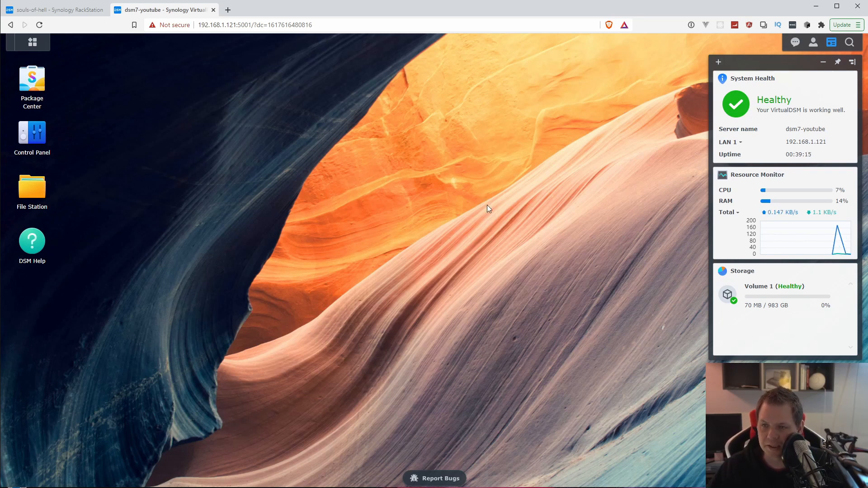
mouse_move(479, 214)
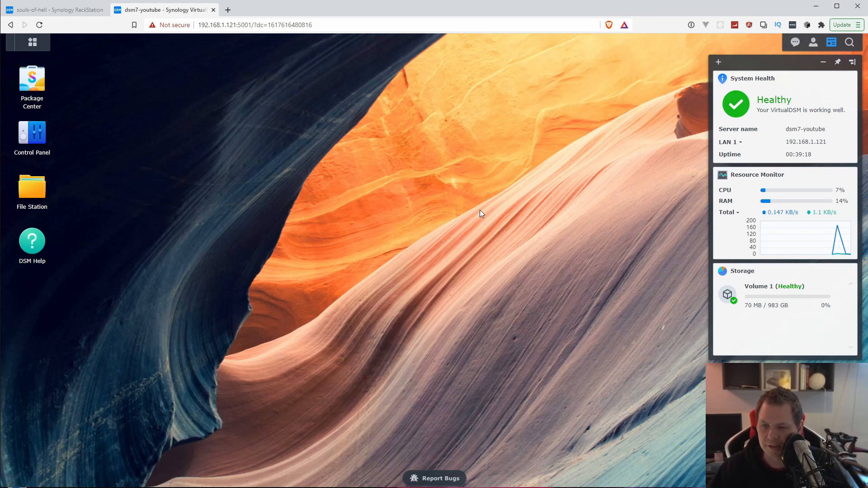